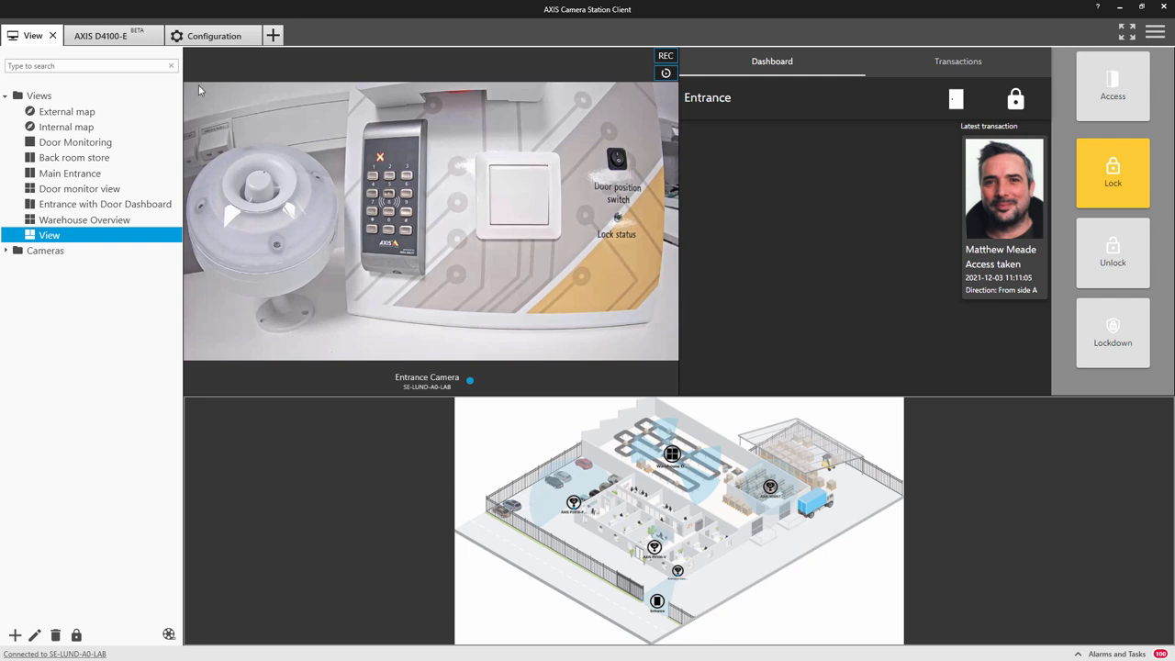
Inspect the AXIS D4100-E strobe siren's Profile 2 settings and cancel without changes
left_click(100, 35)
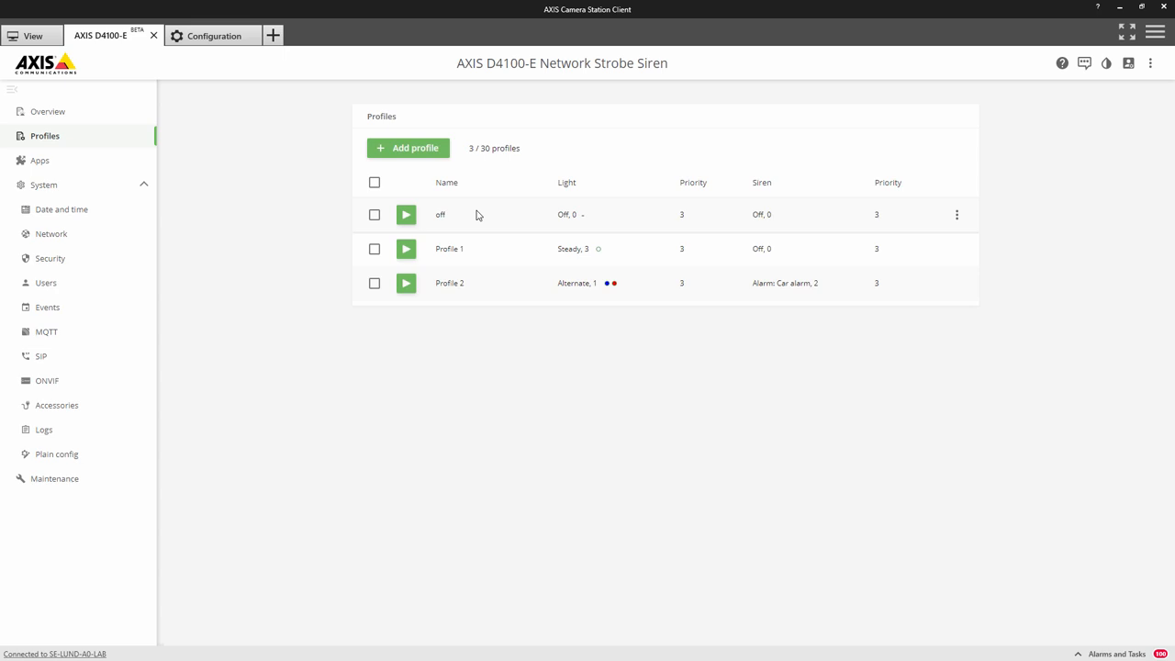
mouse_move(476, 257)
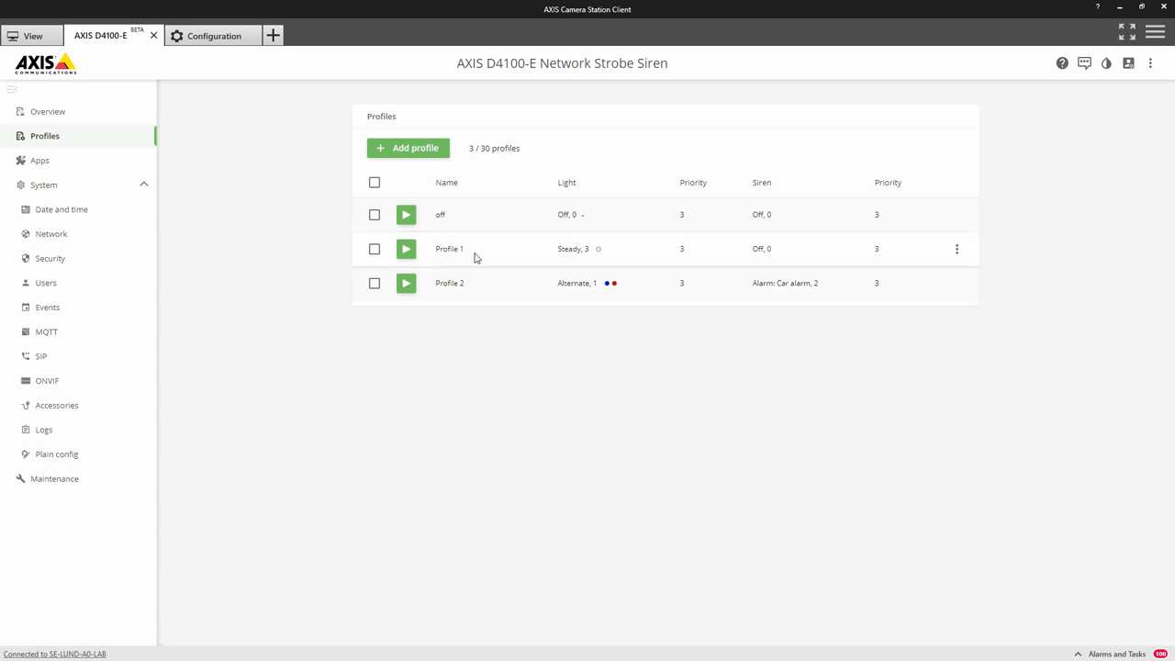
mouse_move(587, 265)
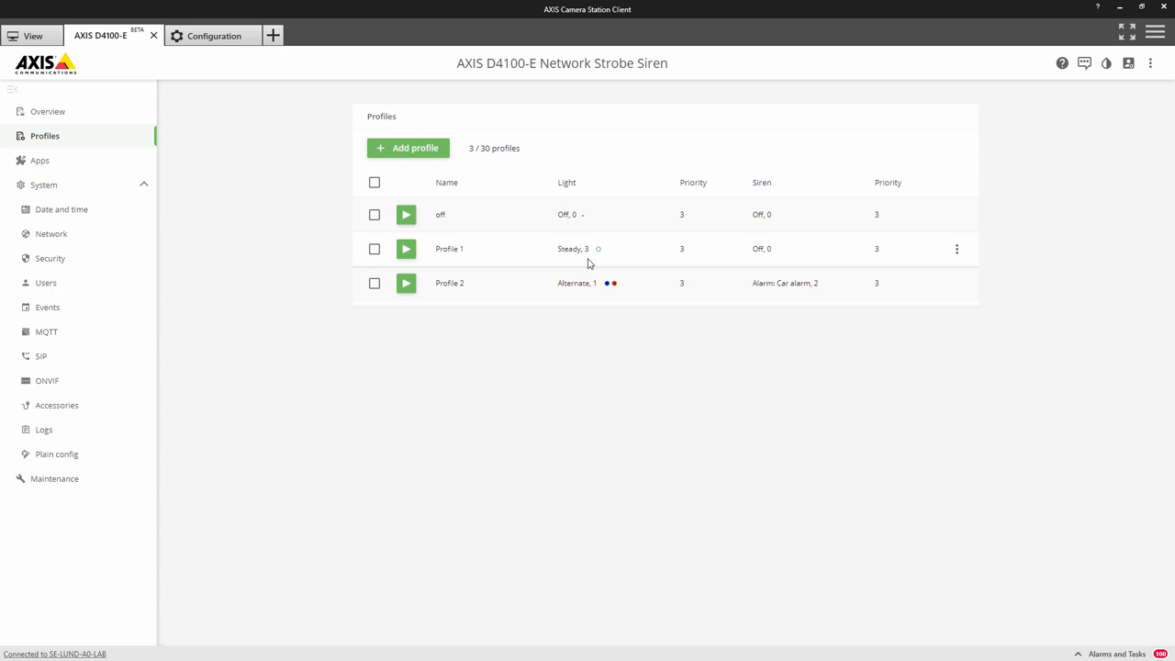
mouse_move(849, 279)
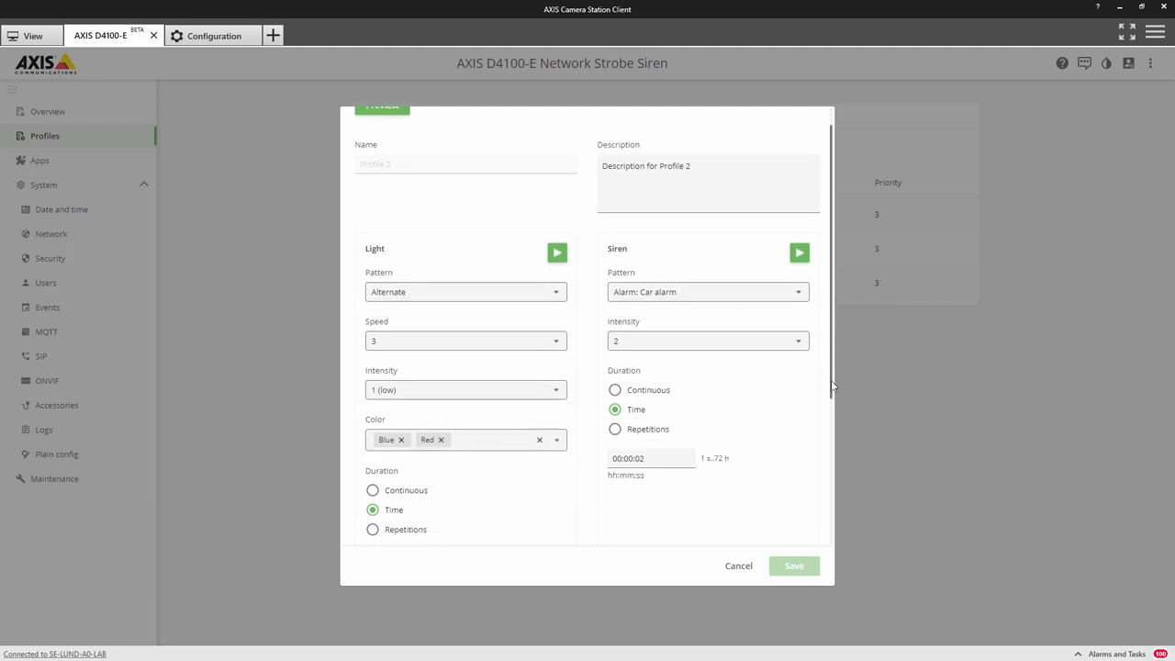
scroll("down", 3)
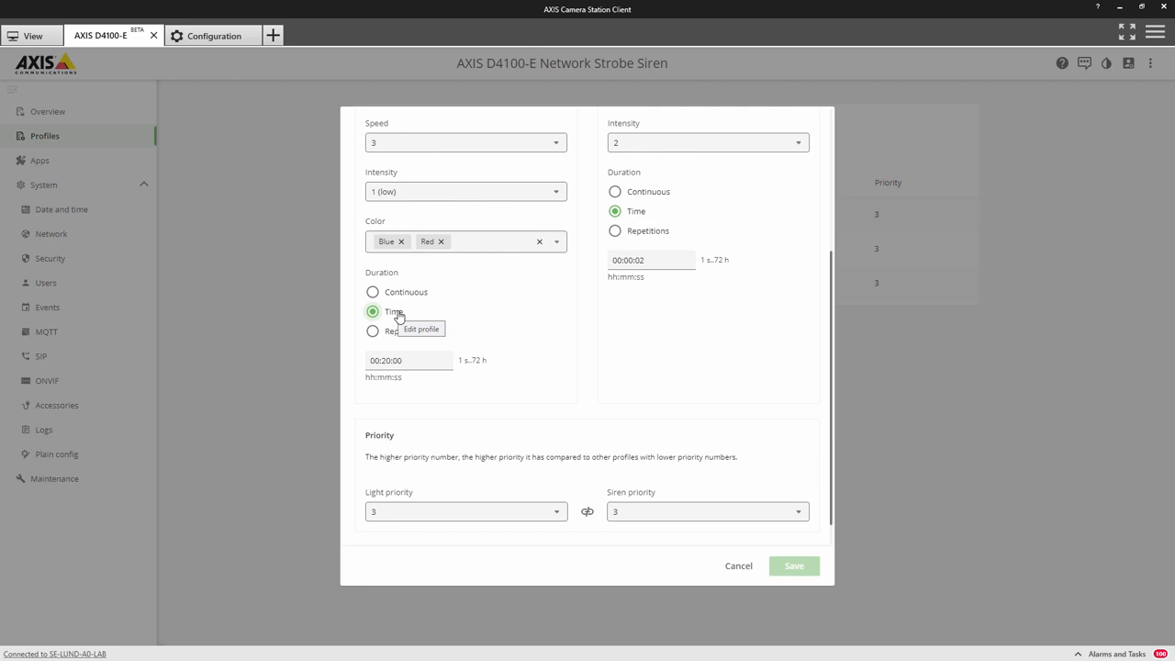
mouse_move(694, 496)
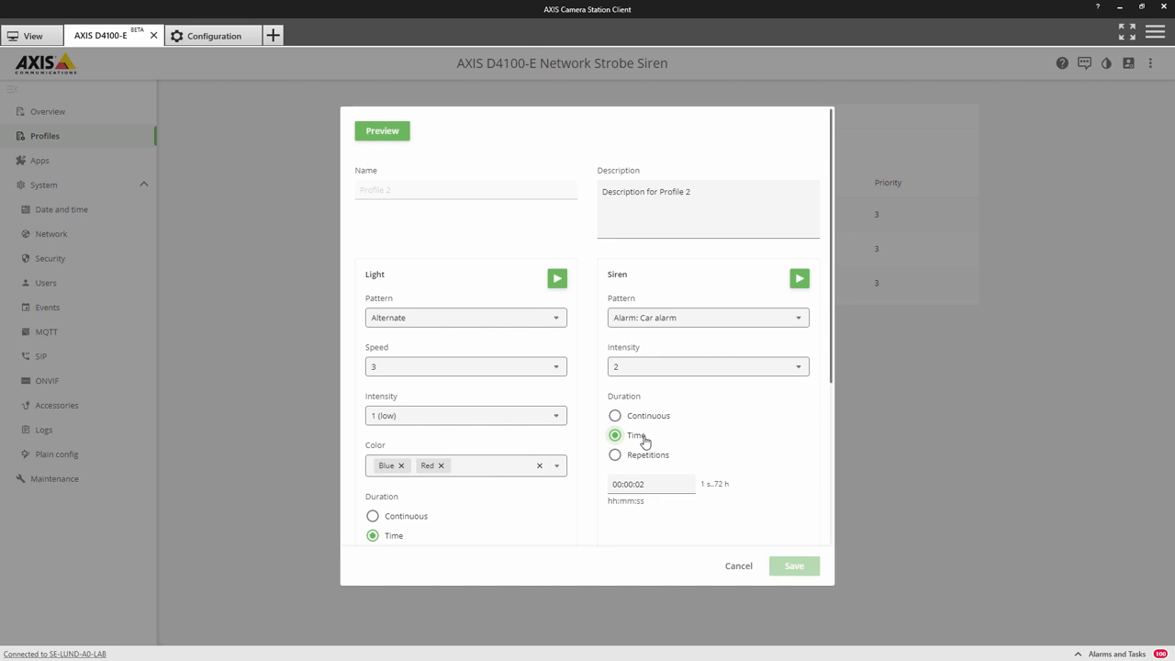
mouse_move(646, 443)
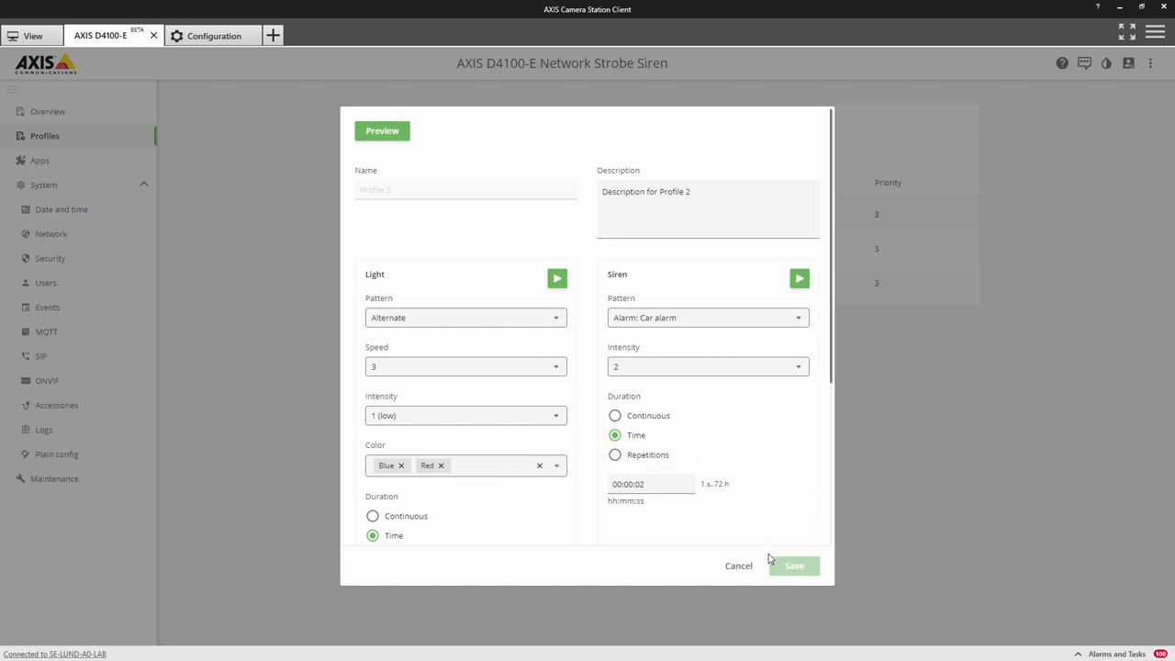
mouse_move(754, 566)
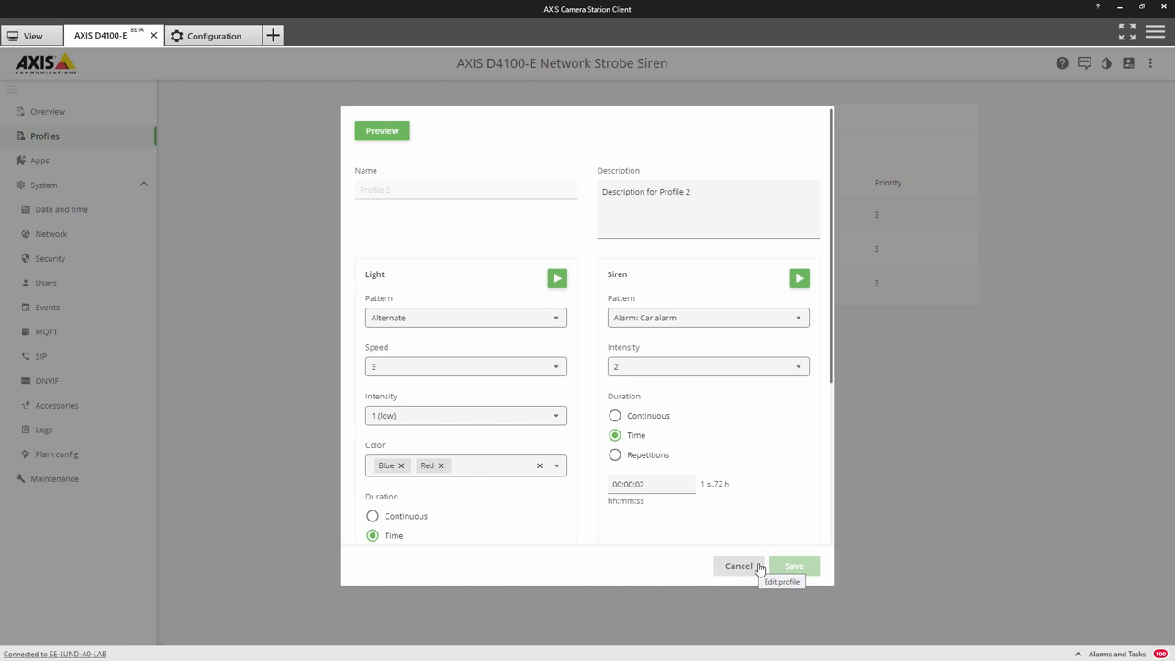
left_click(739, 565)
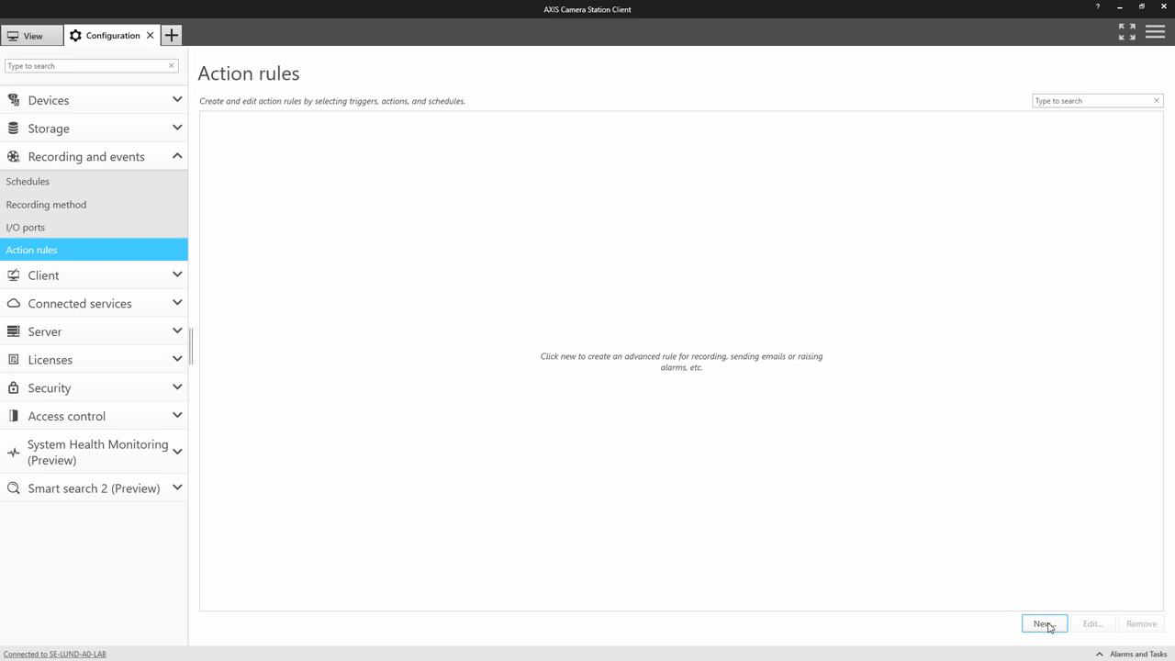
Begin a new action rule with a Device Event trigger type
left_click(1043, 624)
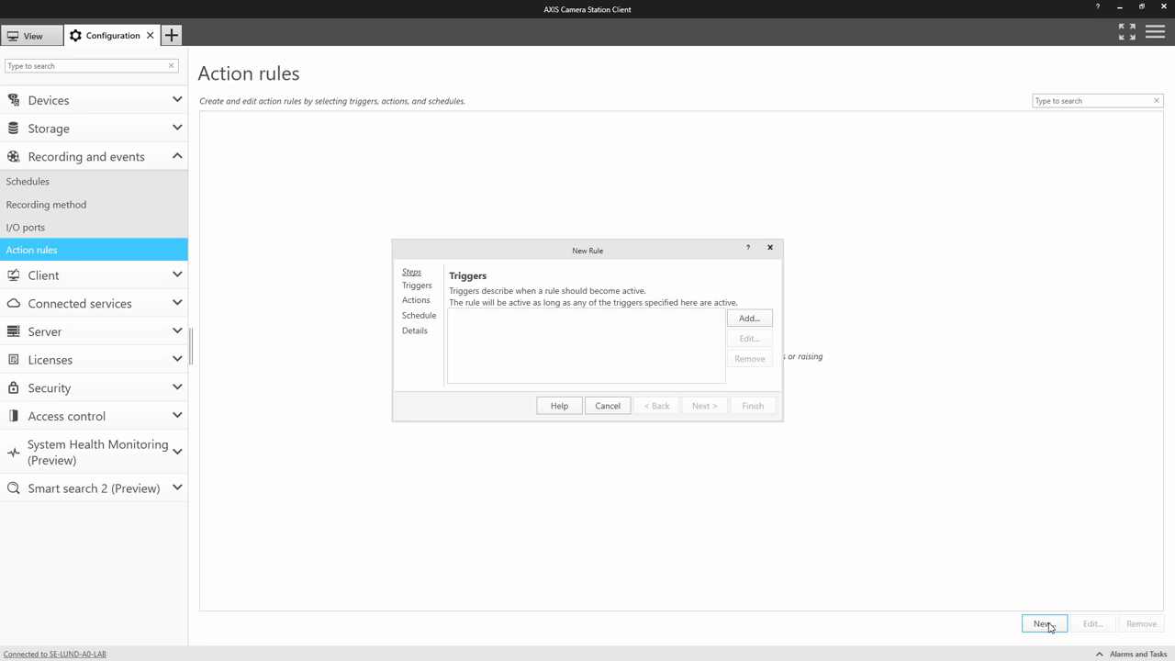
left_click(749, 318)
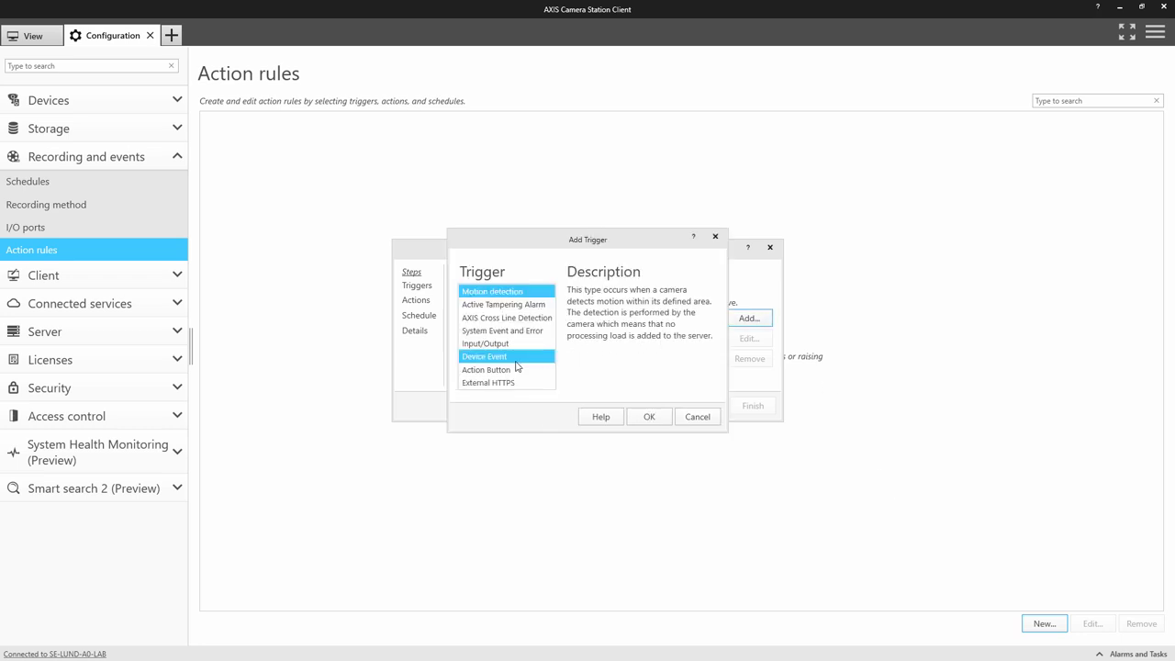
left_click(486, 356)
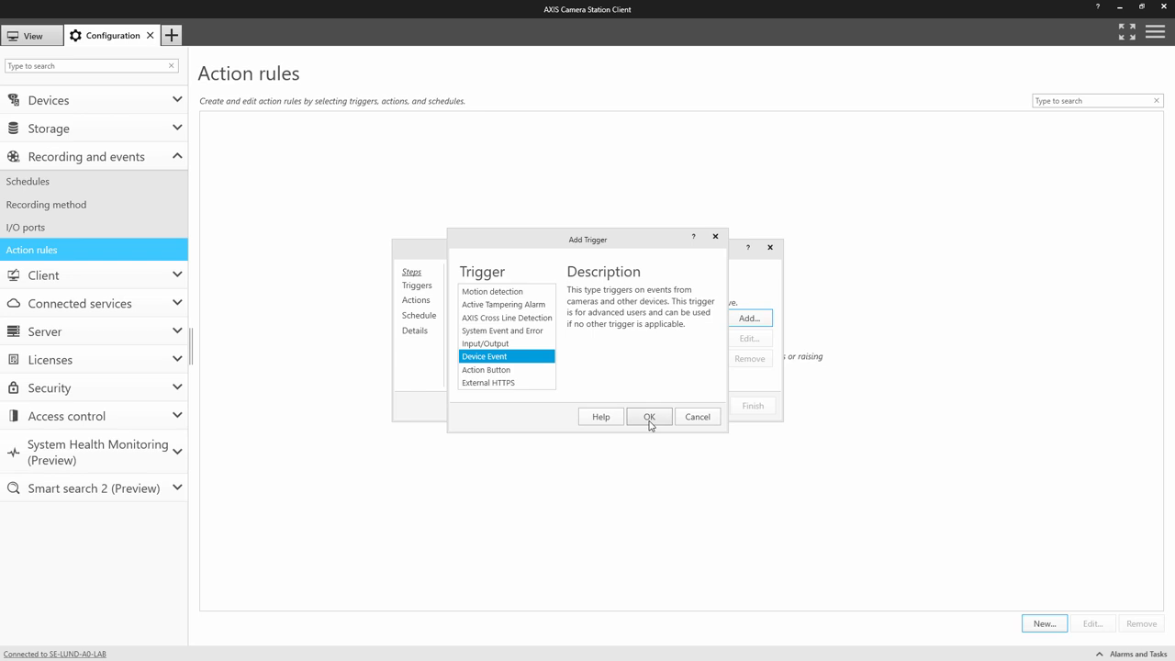
left_click(650, 415)
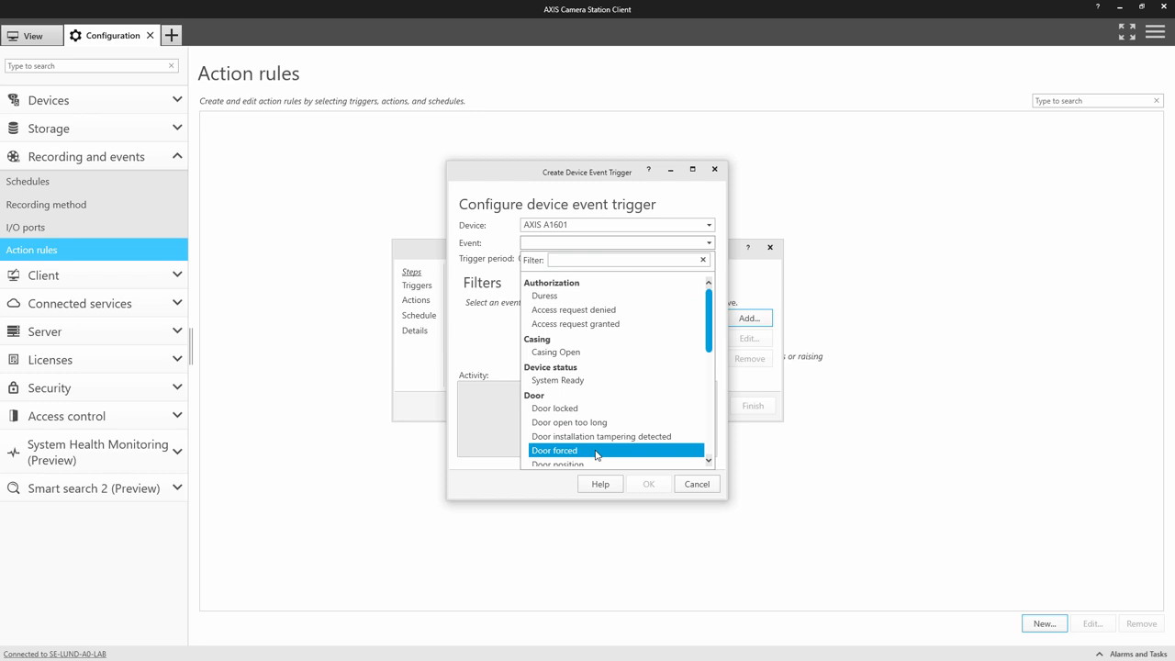
Set the trigger to AXIS A1601 Door forced on the Entrance door with status Forced
left_click(555, 450)
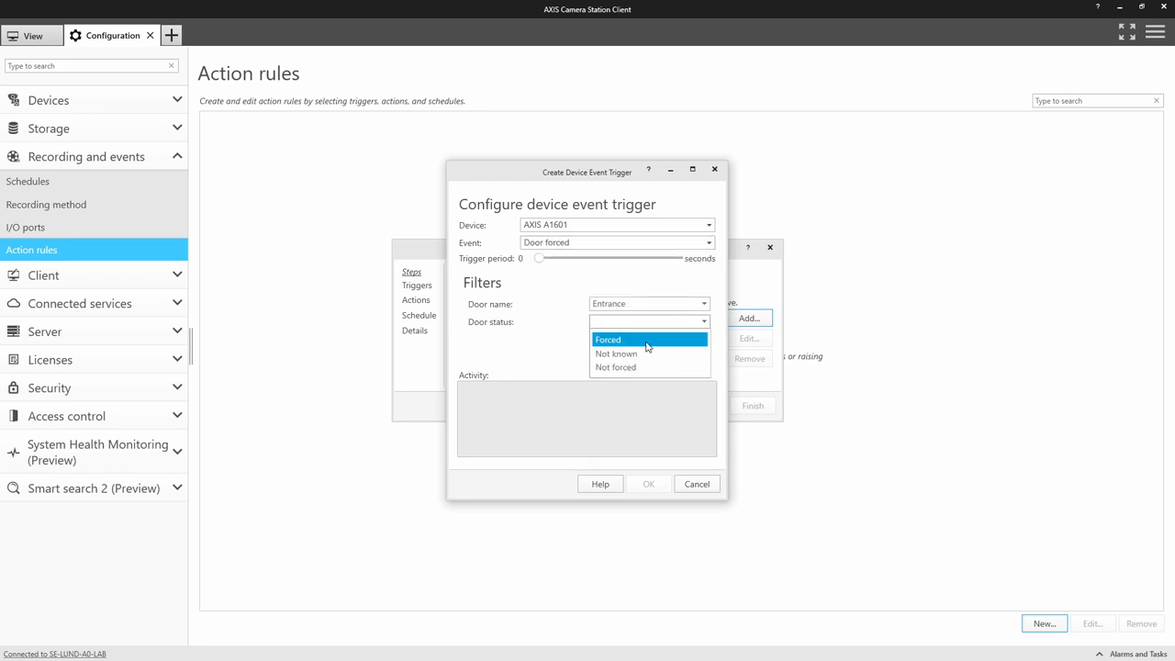
left_click(607, 338)
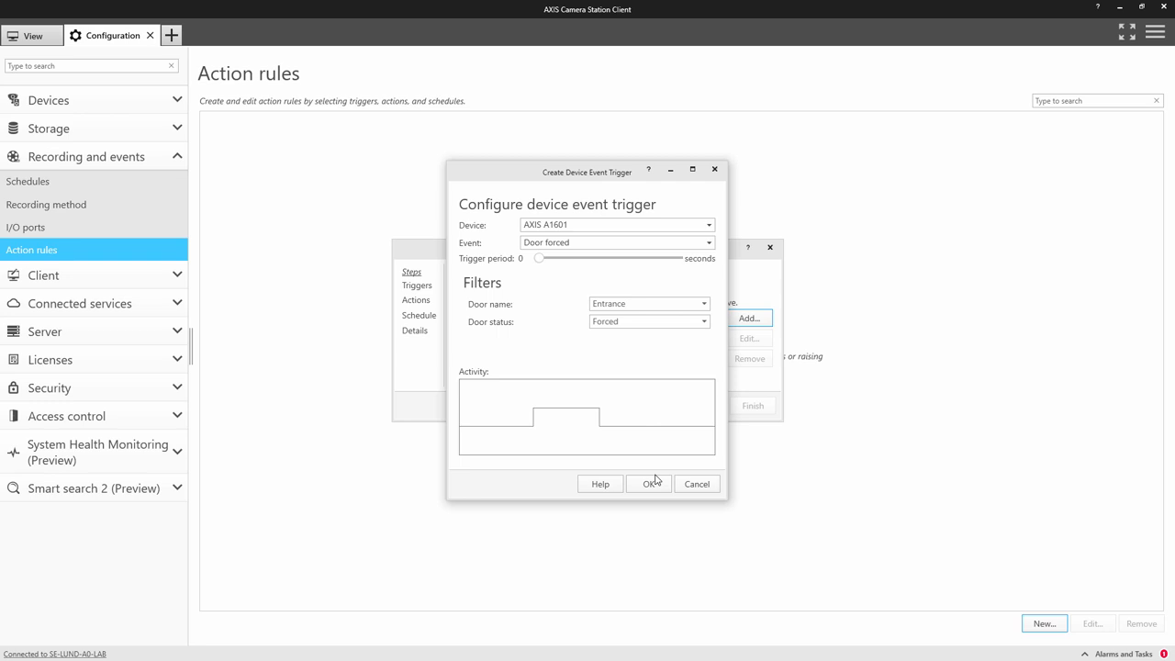
left_click(650, 485)
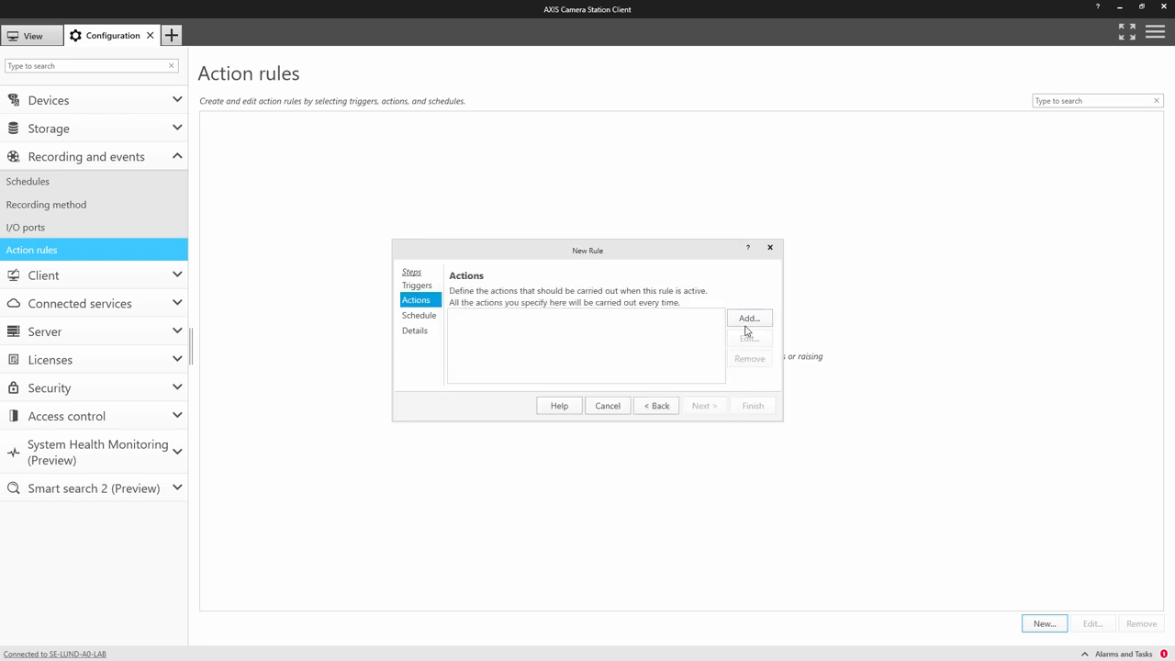
Add a Siren and light action triggering Profile 2 on the AXIS D4100-E
left_click(749, 318)
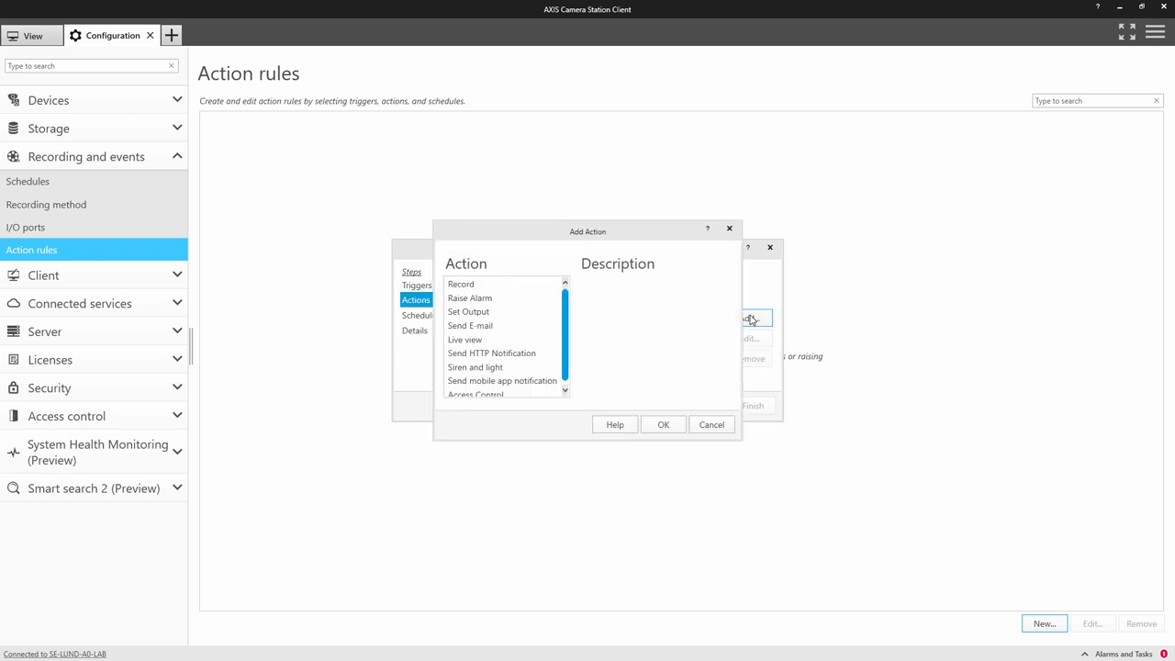
left_click(474, 367)
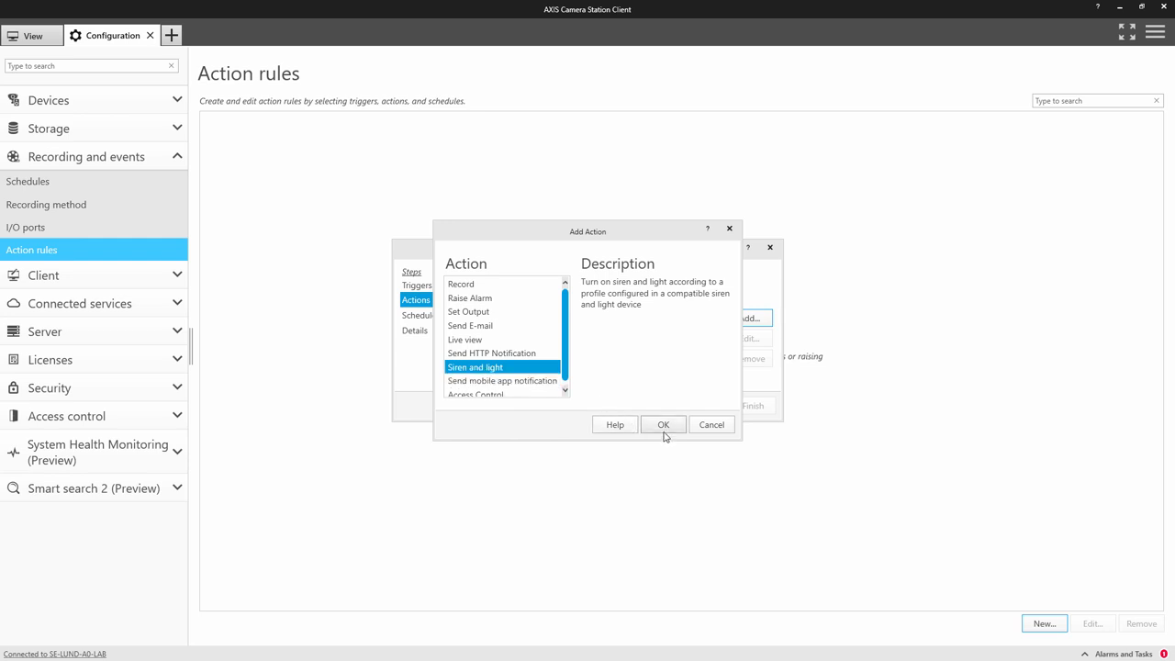
left_click(663, 424)
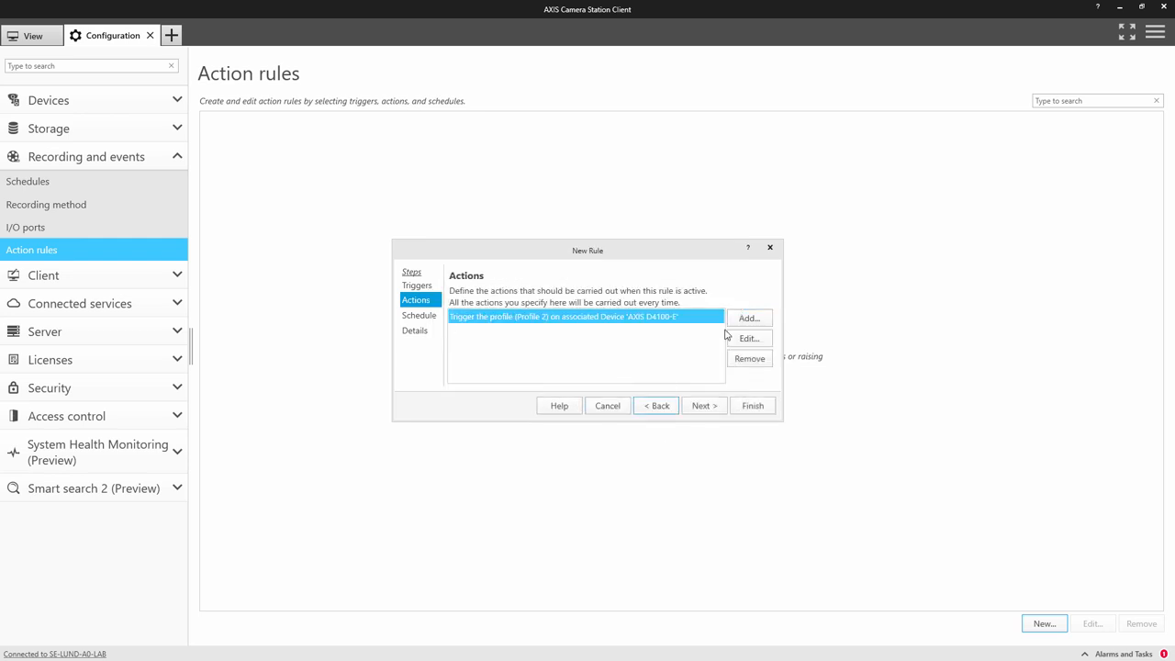
left_click(750, 317)
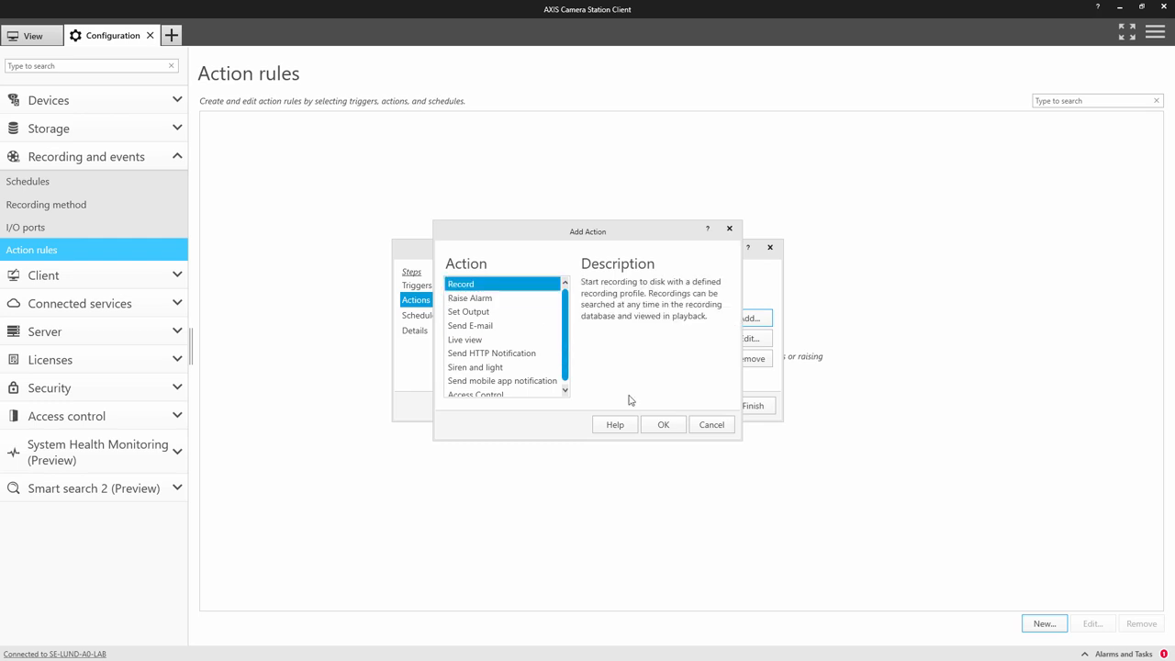
Add a Record action on the Entrance Camera with a 10-second postbuffer
left_click(663, 424)
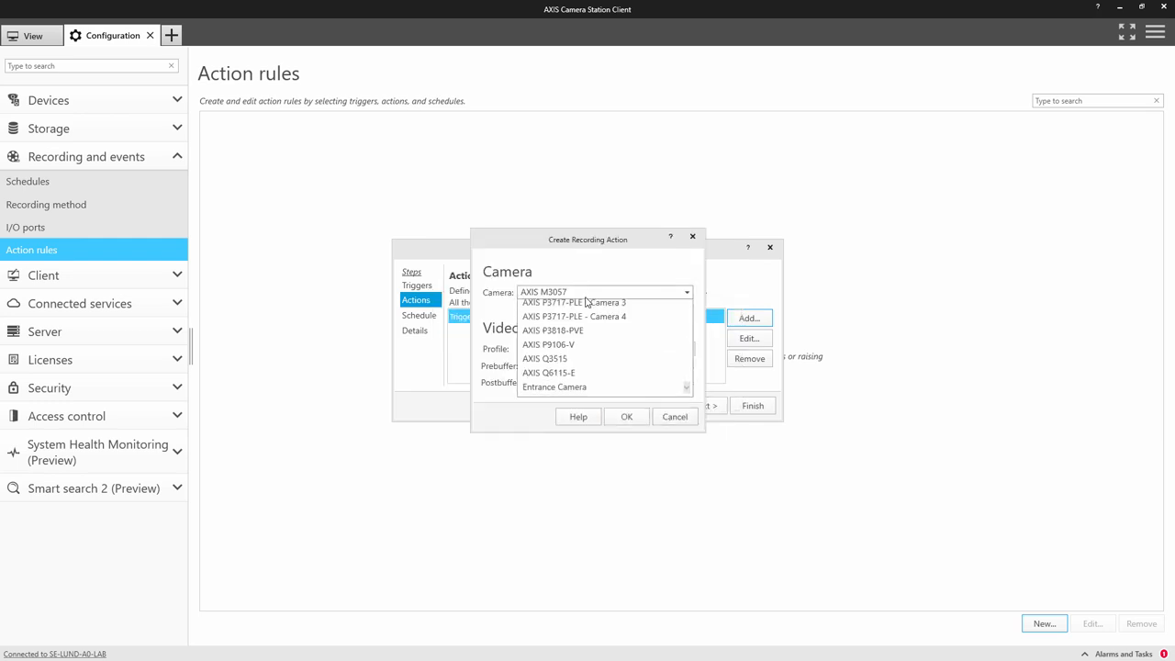
left_click(554, 385)
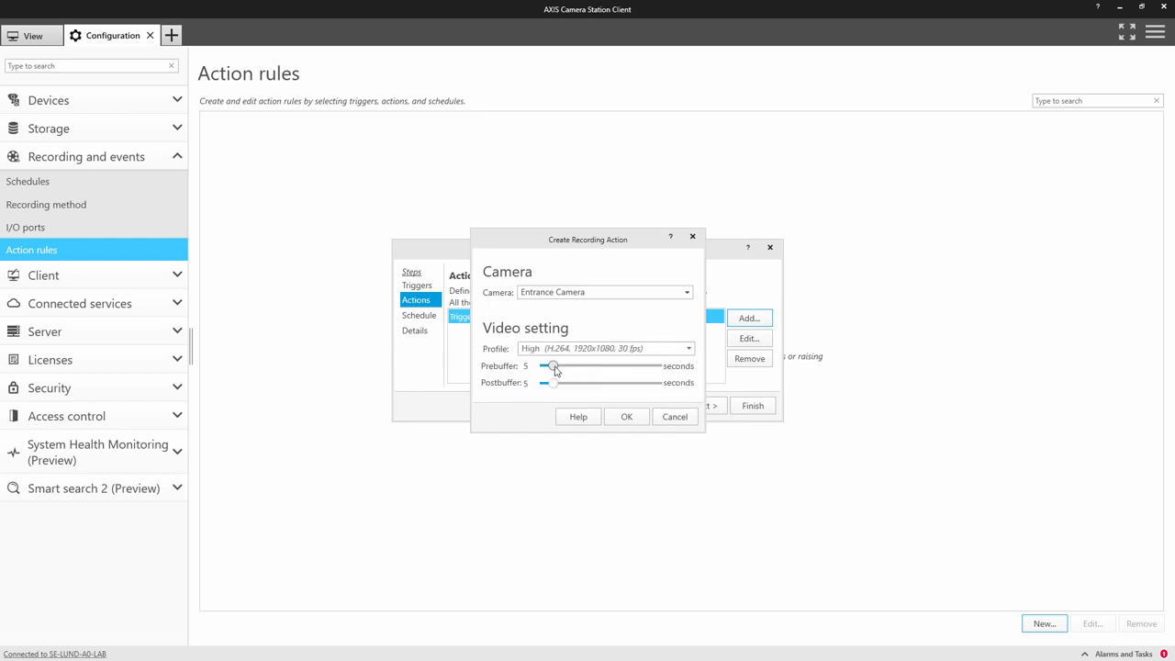
left_click_drag(547, 384, 563, 383)
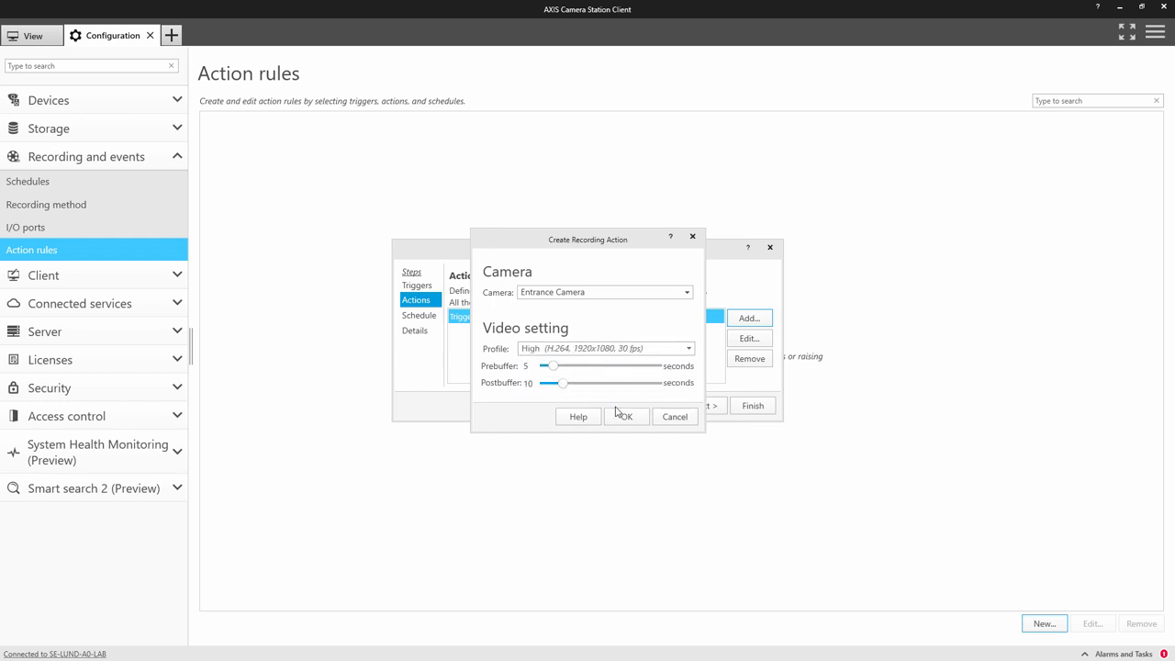
left_click(625, 415)
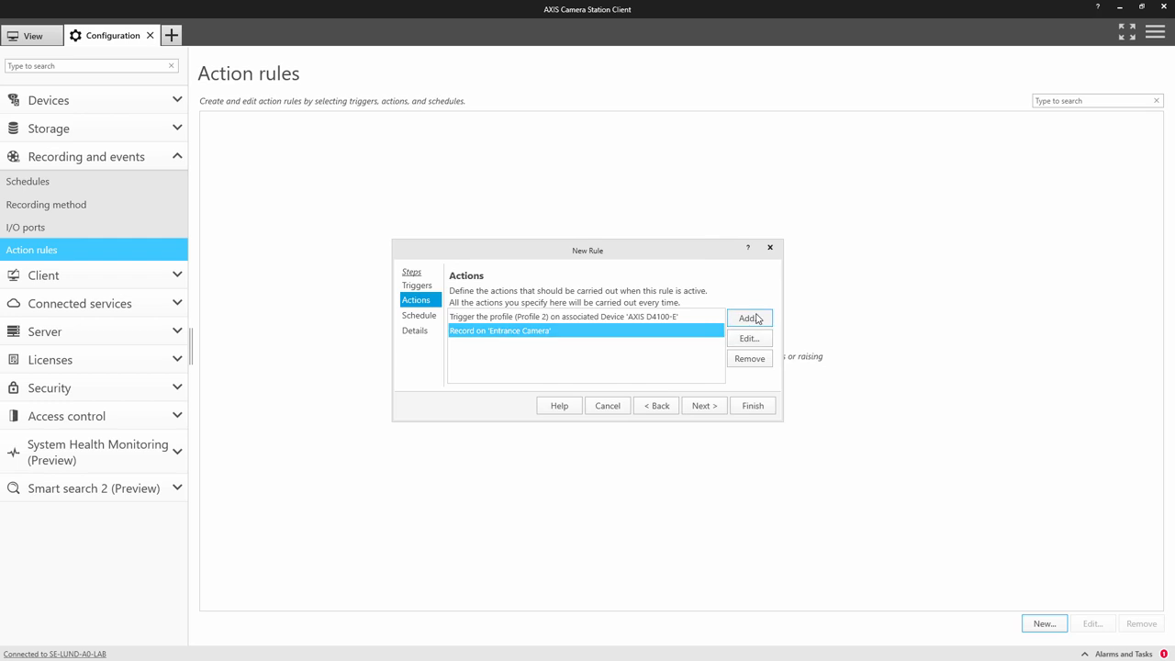
left_click(749, 318)
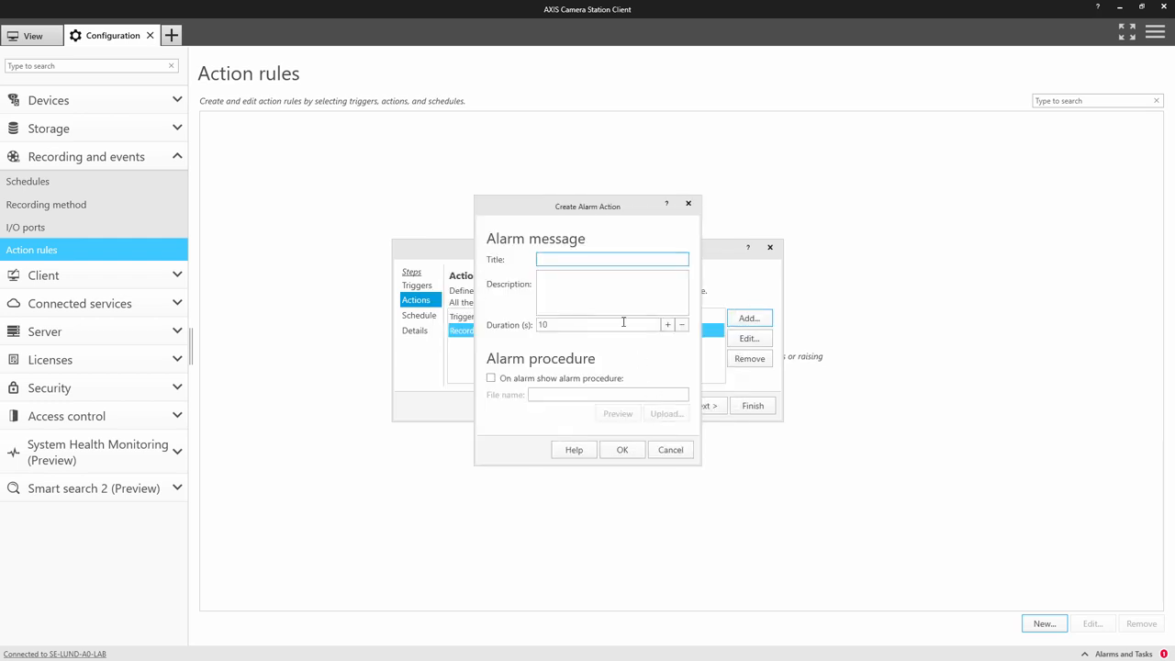
Add an alarm action with the description 'Investigate recording'
type("Investigate recording")
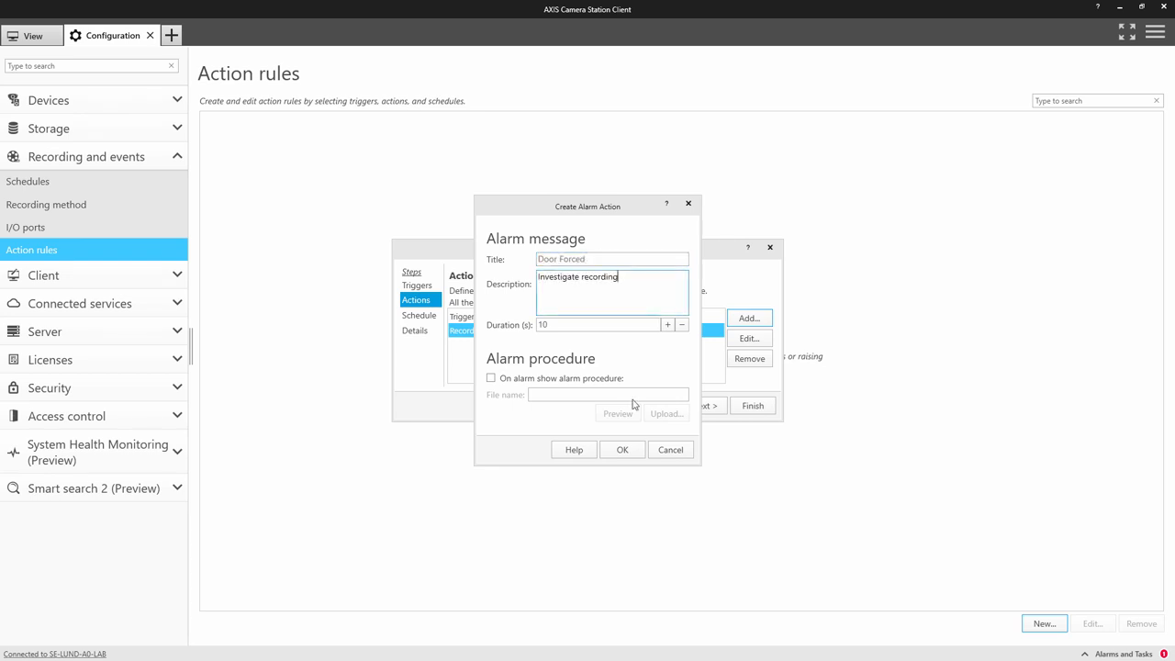
mouse_move(637, 422)
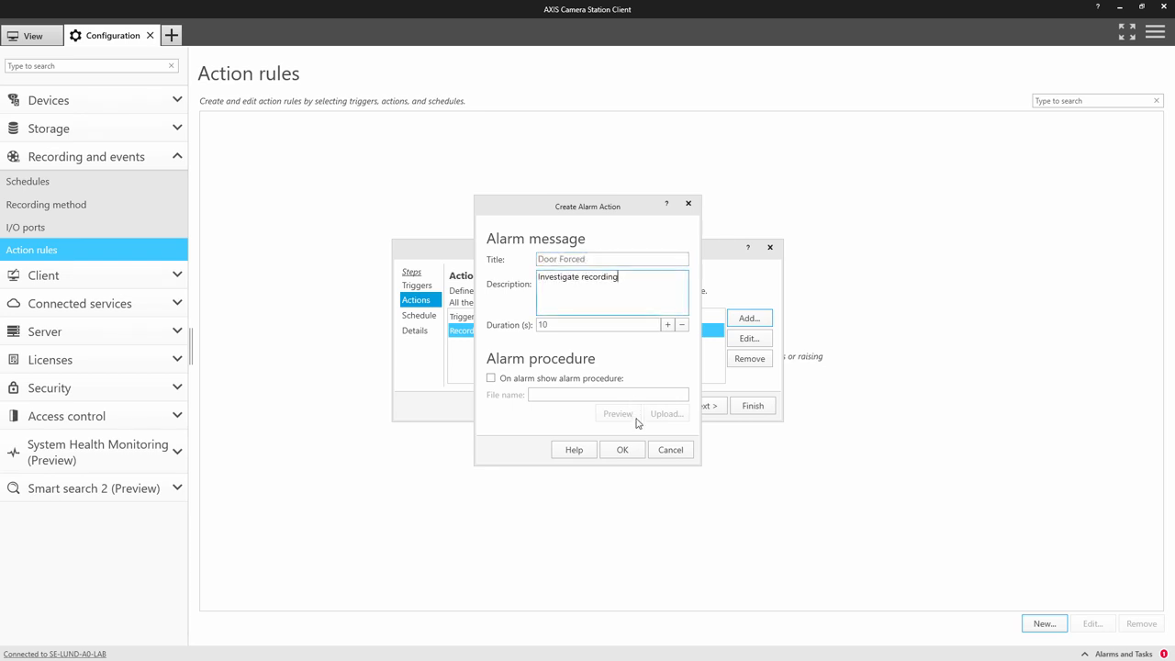
left_click(620, 448)
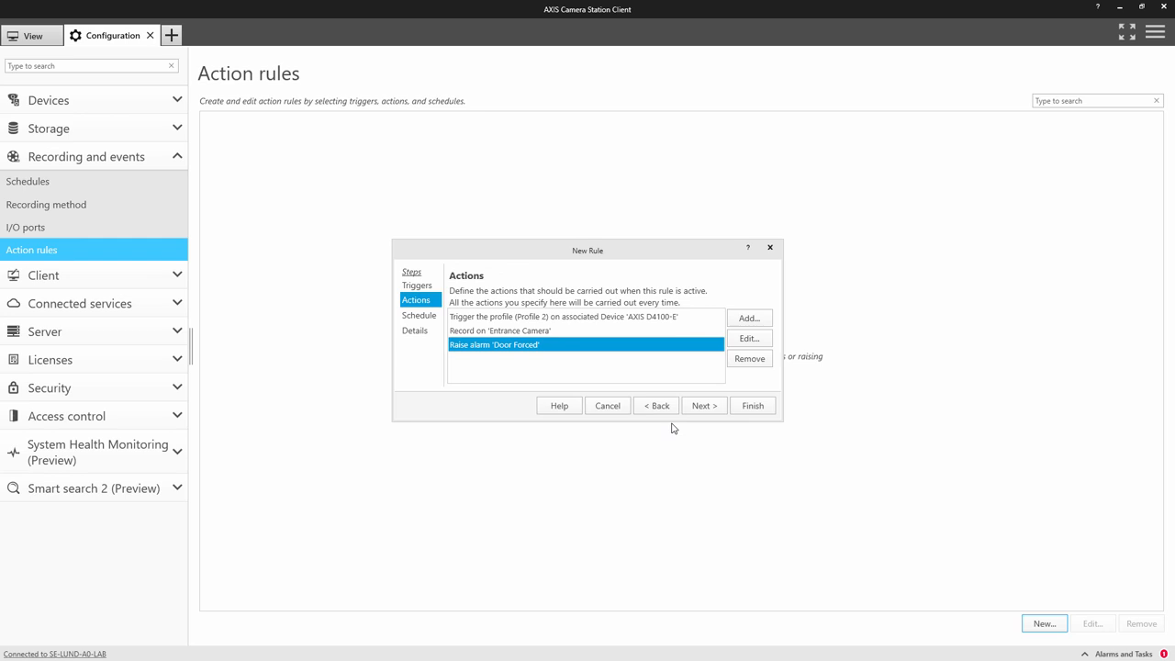
Keep the always-on schedule and finish the rule as 'Door Forced (record video and activate siren)'
left_click(703, 406)
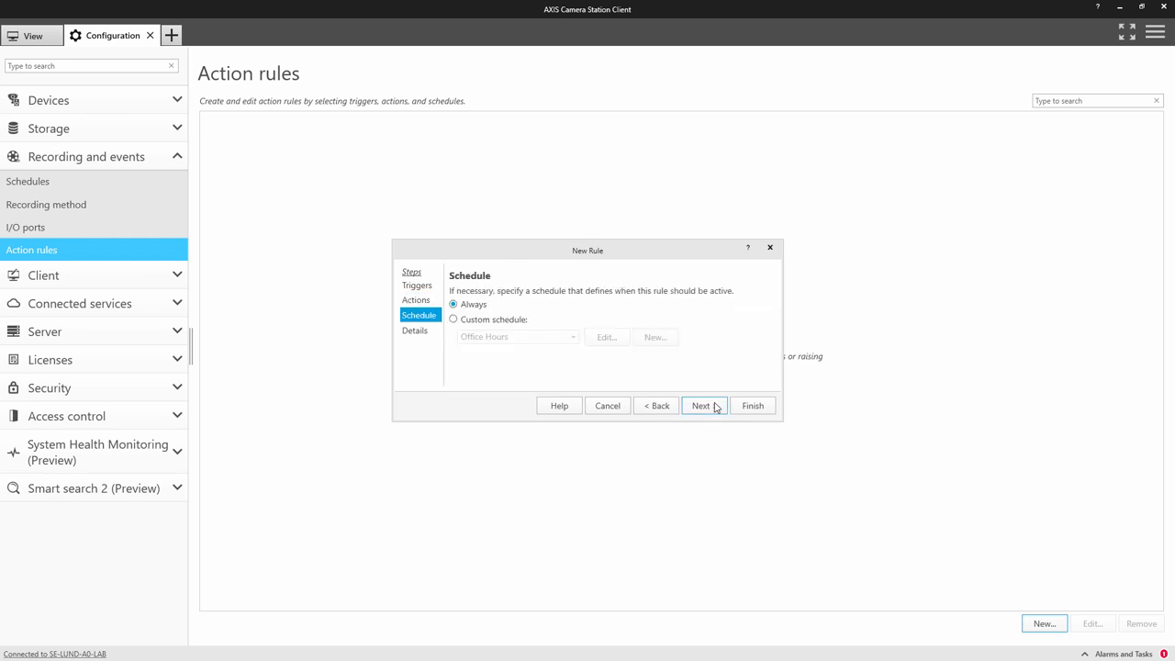
mouse_move(707, 408)
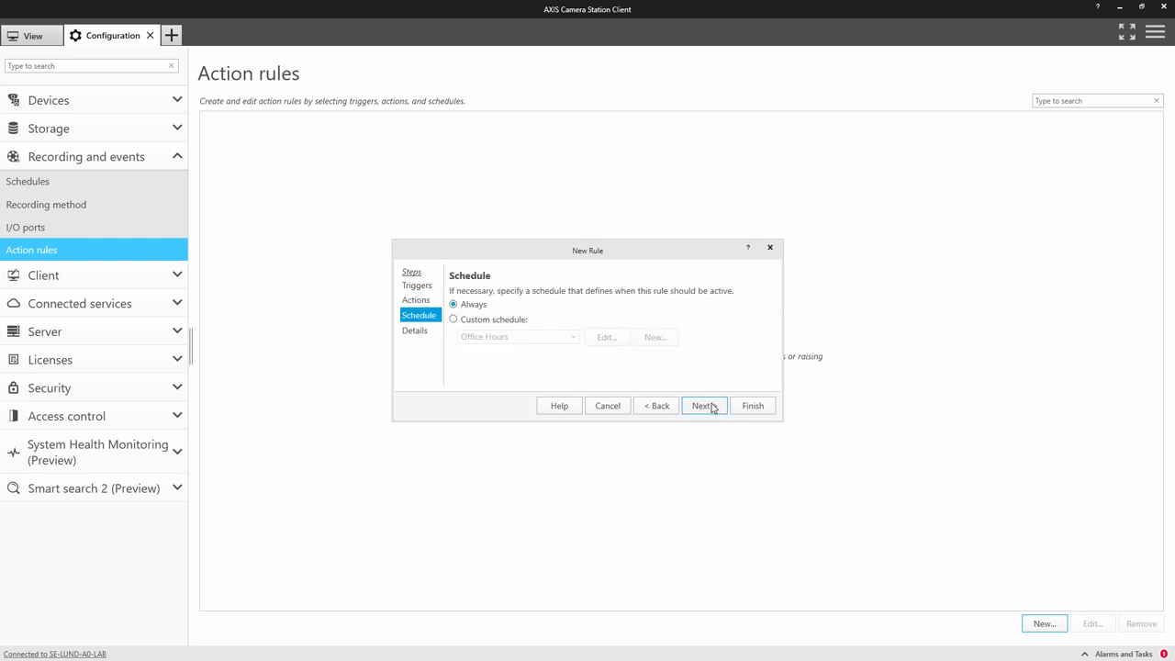
left_click(703, 405)
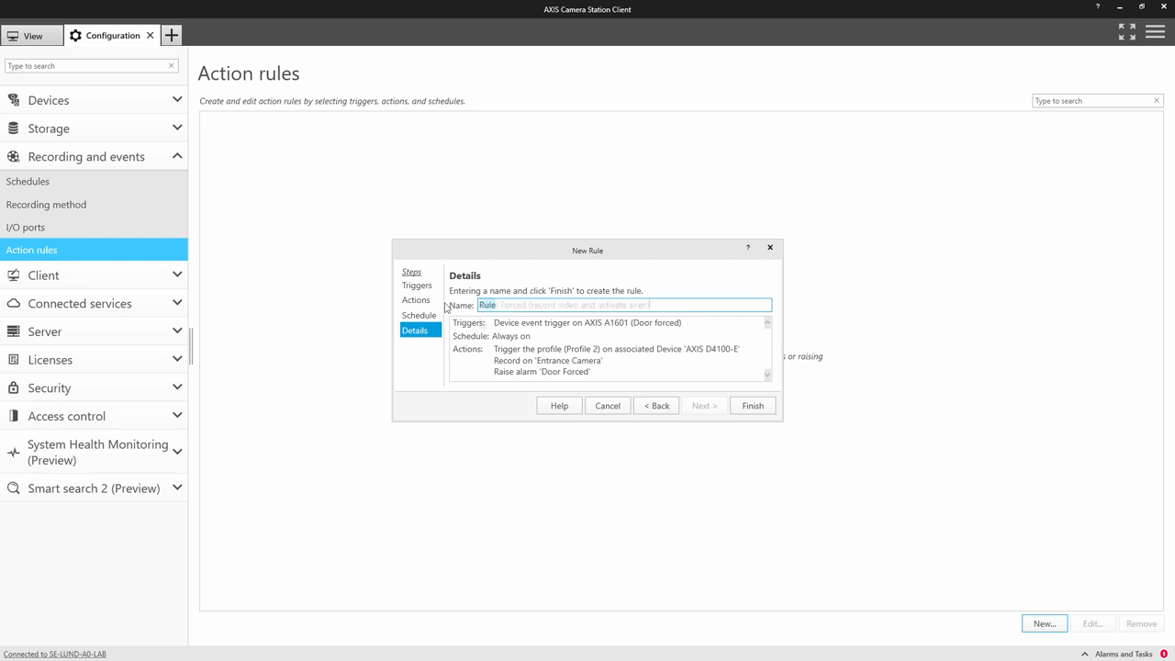
type("Door Forced (record video and activate siren)")
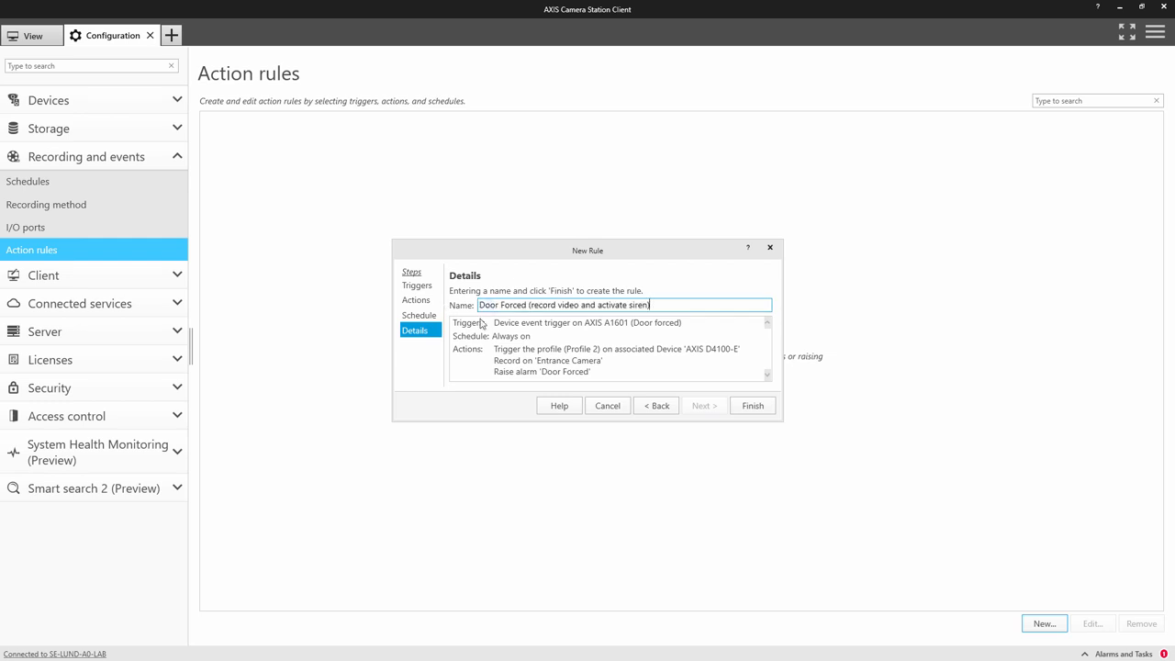
left_click(753, 406)
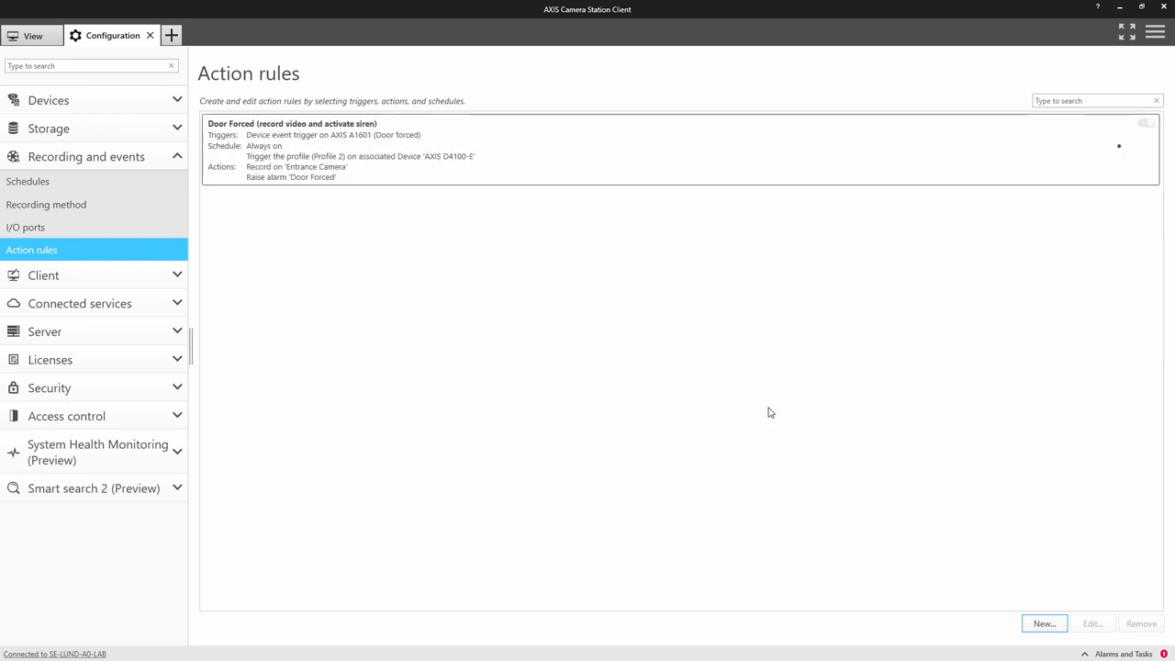
left_click(1146, 123)
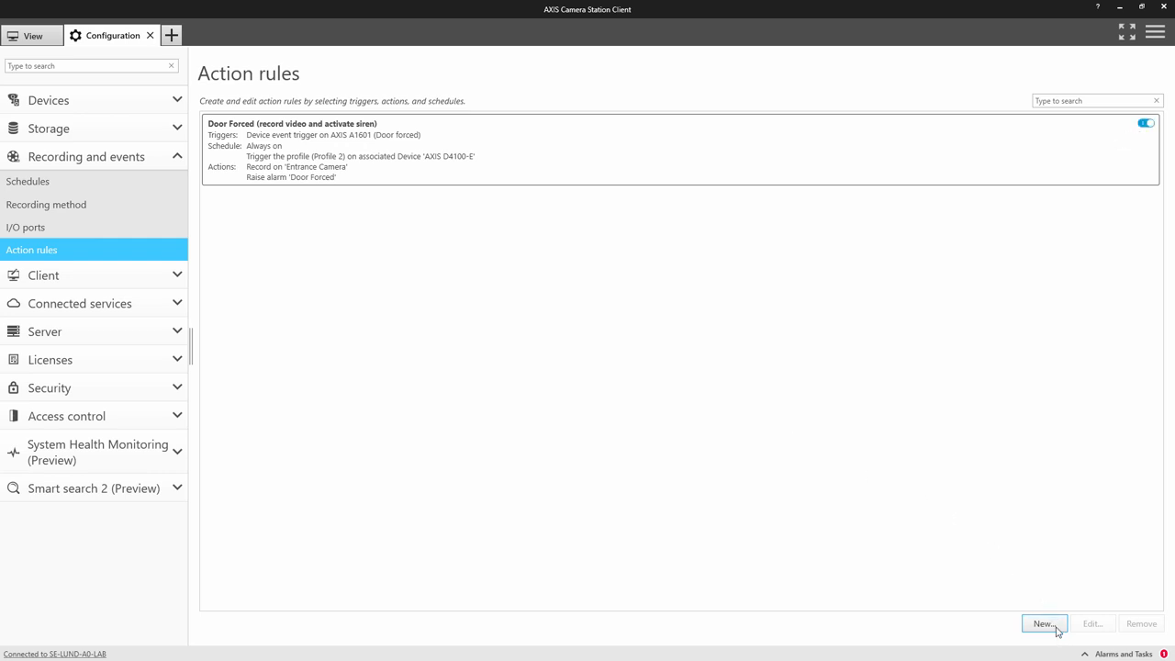
Begin a new rule with a toggle-button trigger labelled Light ON / Light OFF
left_click(1043, 624)
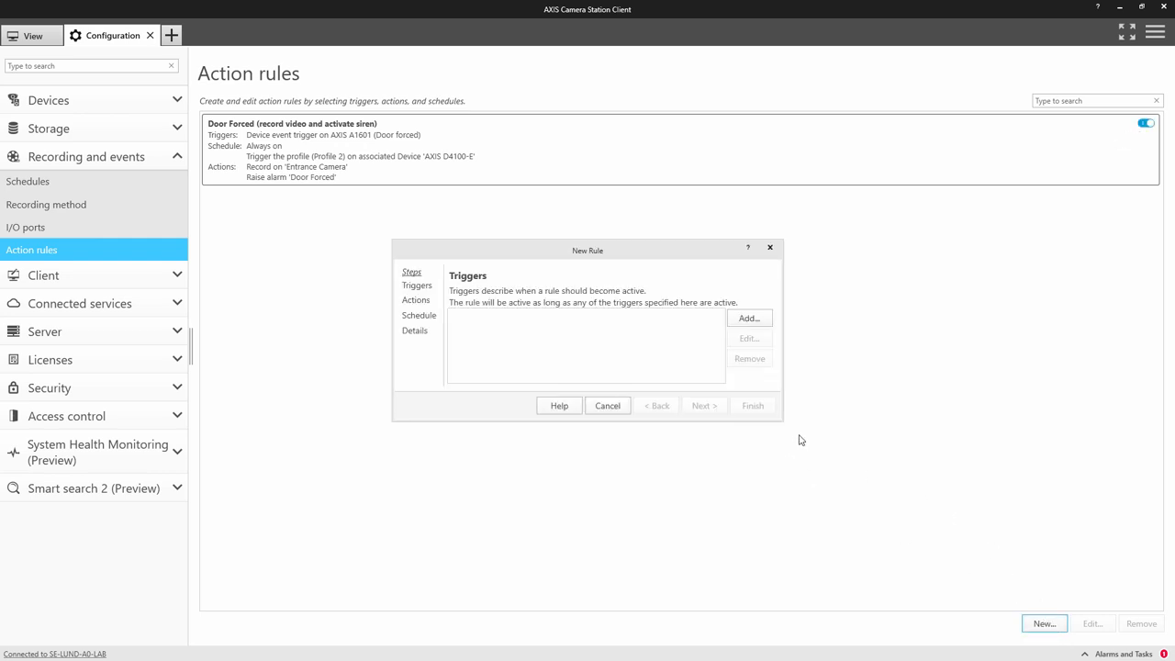
left_click(749, 318)
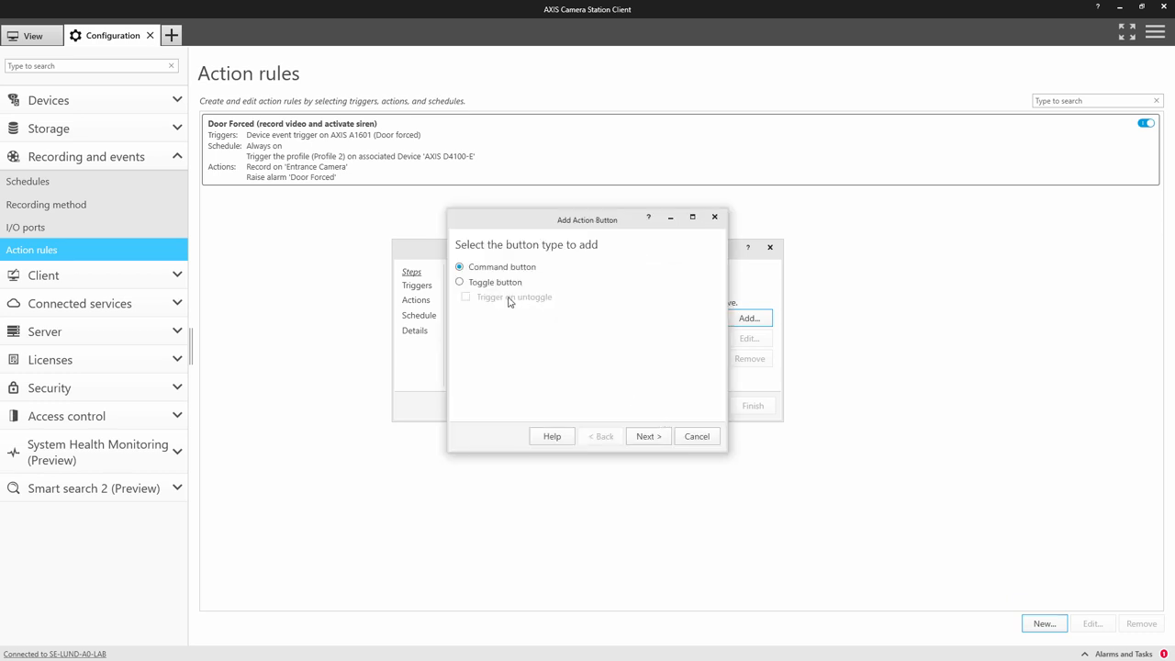
left_click(648, 437)
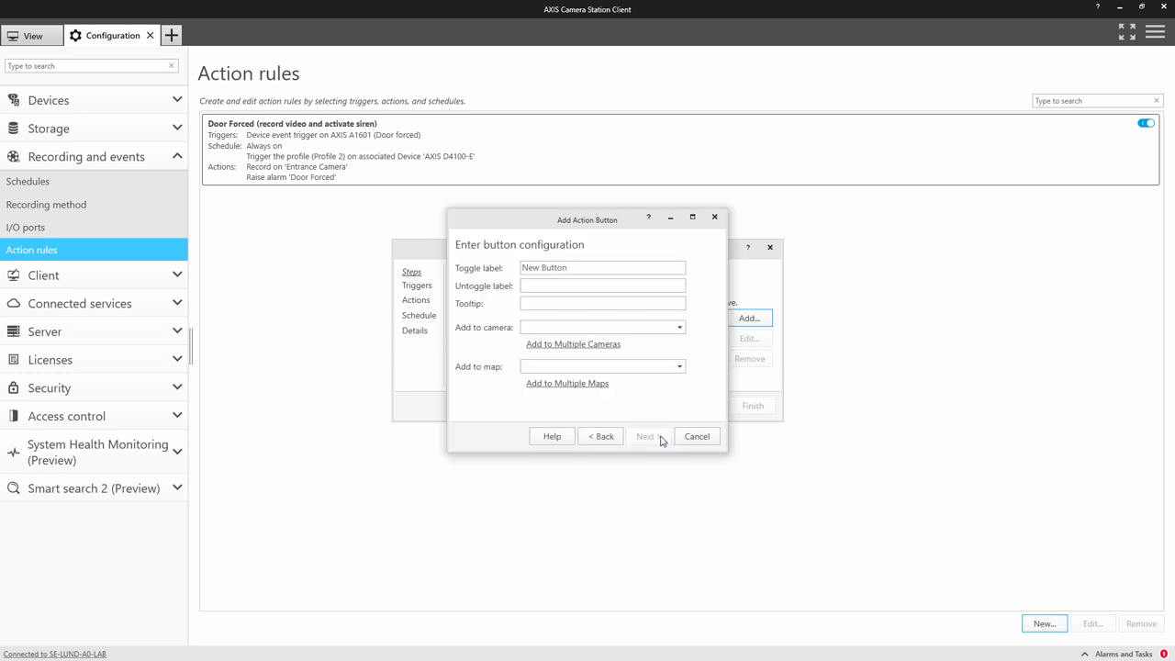
left_click(602, 268)
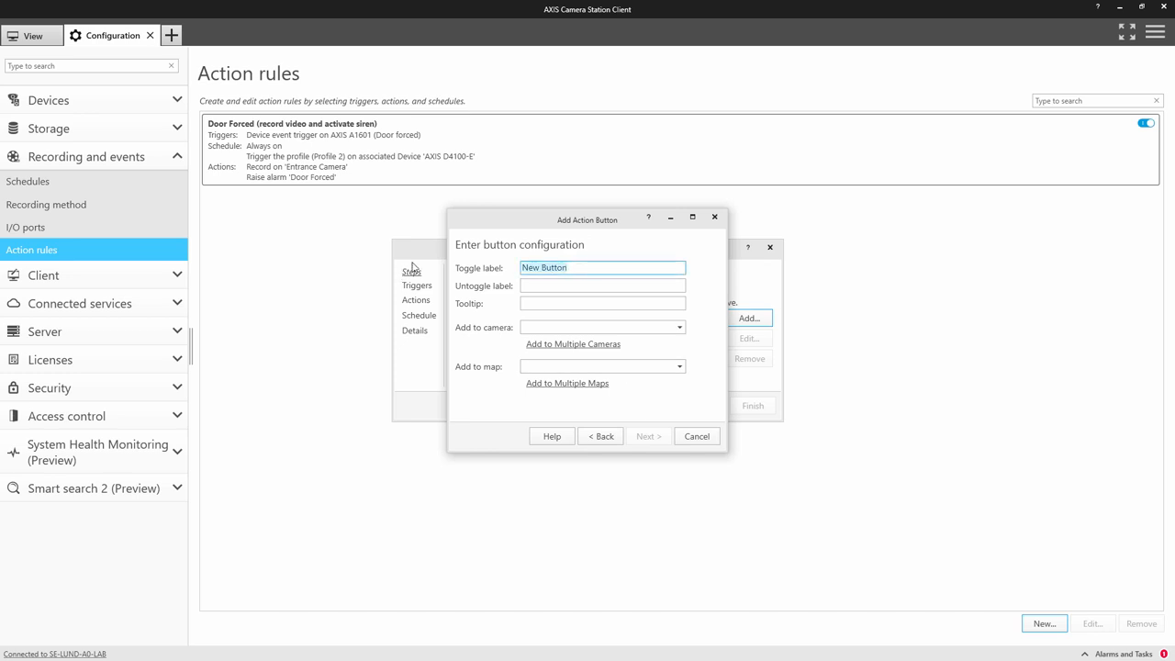
type("Light OFF")
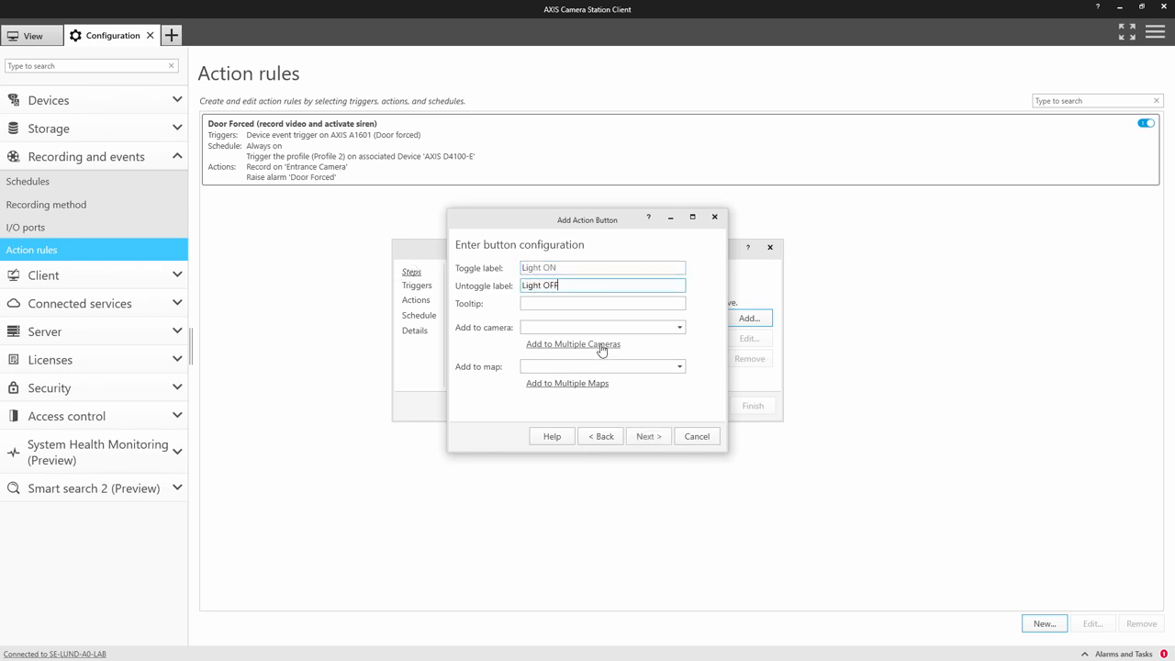
Show the toggle button on the External map and confirm the trigger
left_click(566, 384)
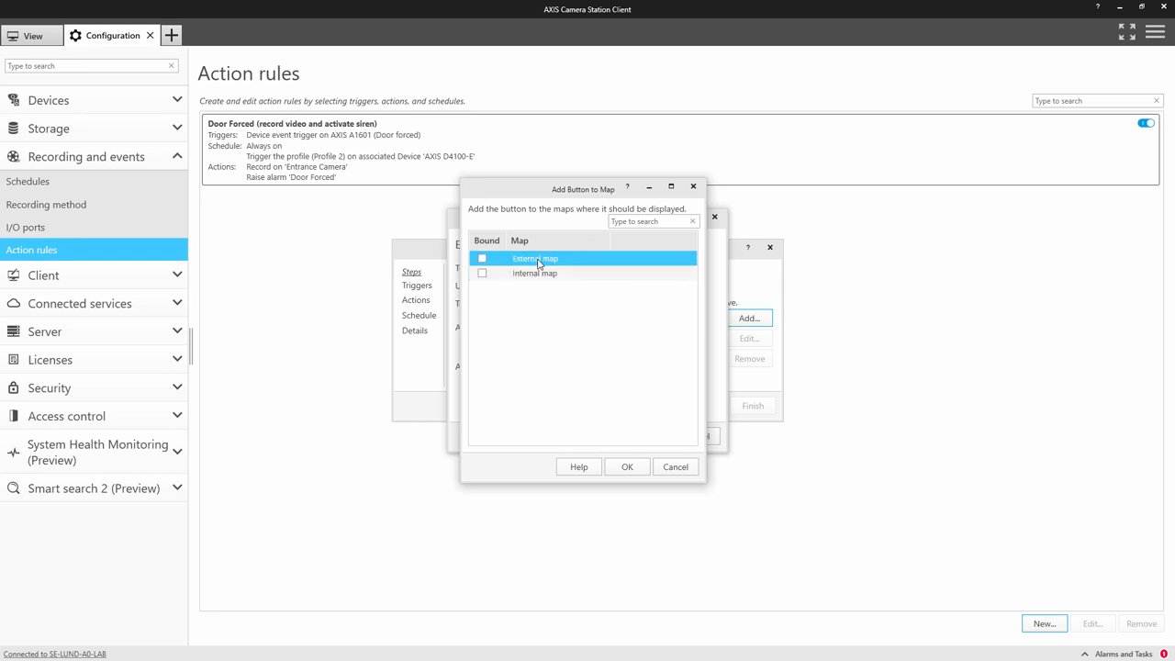
left_click(481, 257)
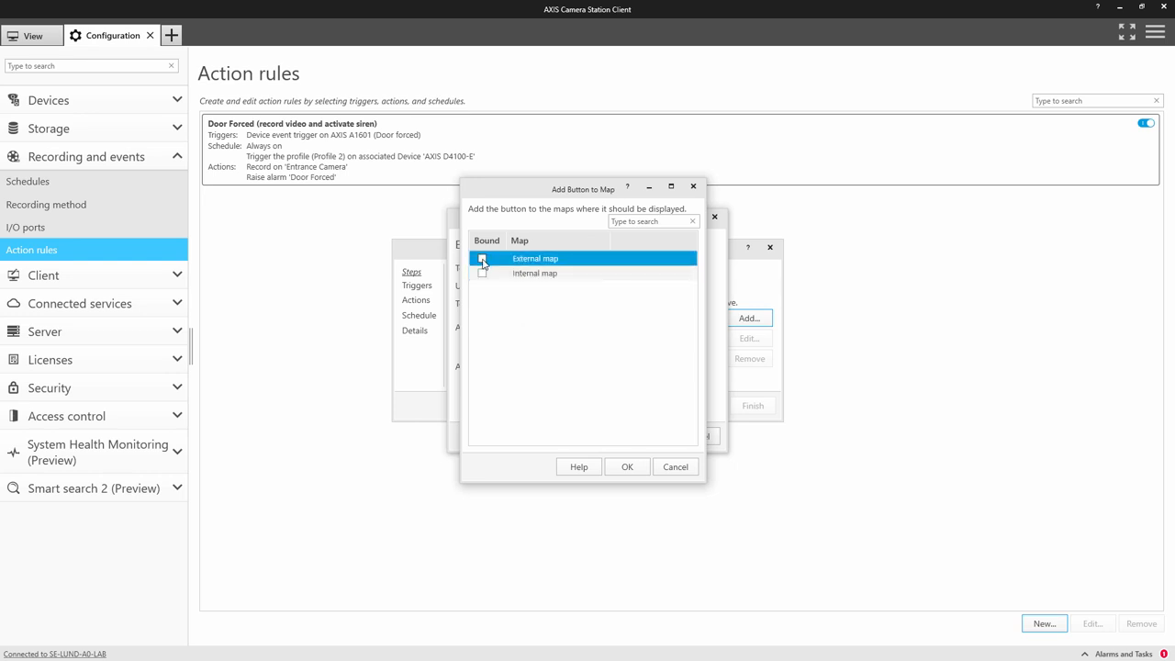
left_click(628, 467)
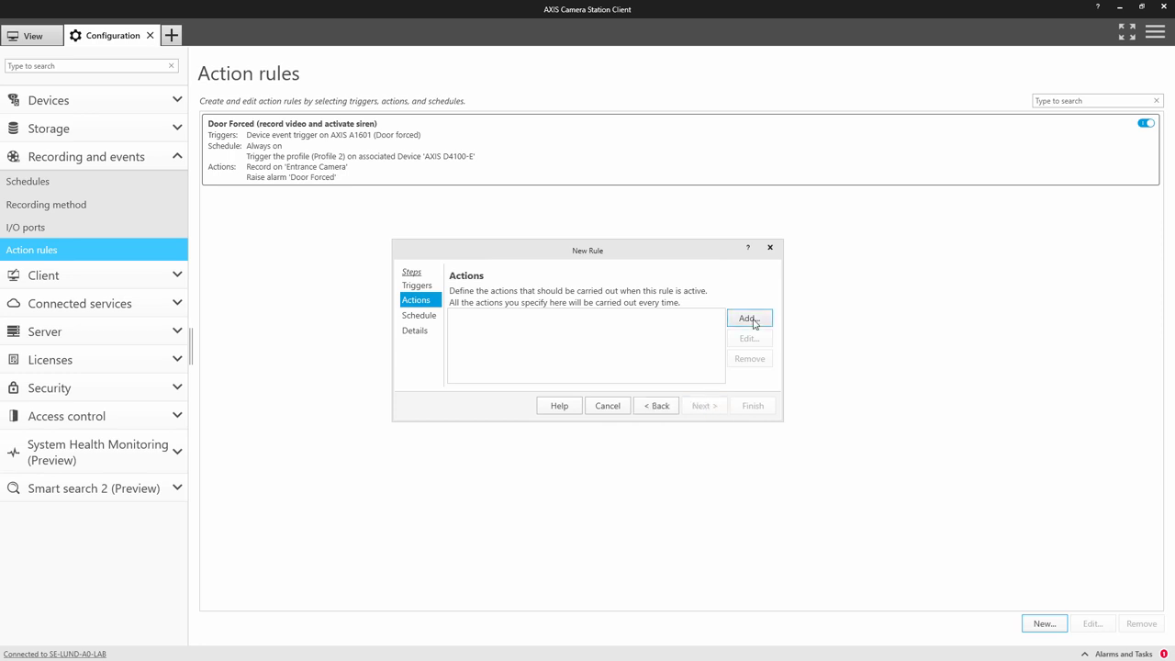
Add a Siren and light action for Profile 1 on the D4100-E and finish the rule as 'Light ON & OFF'
left_click(748, 319)
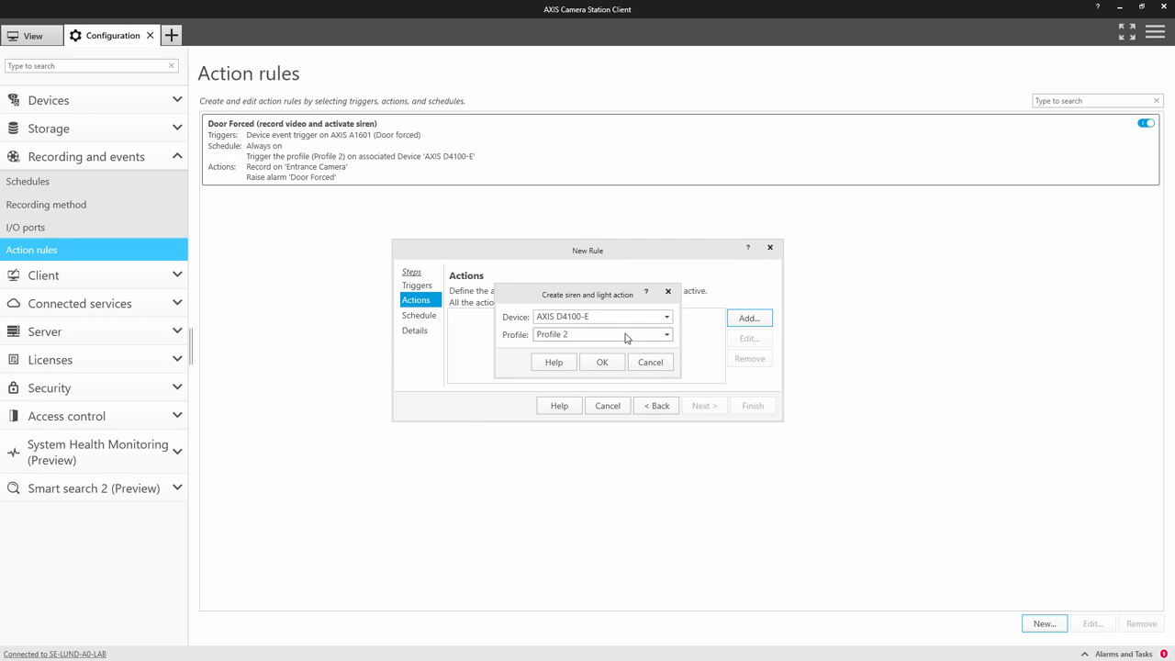
left_click(602, 362)
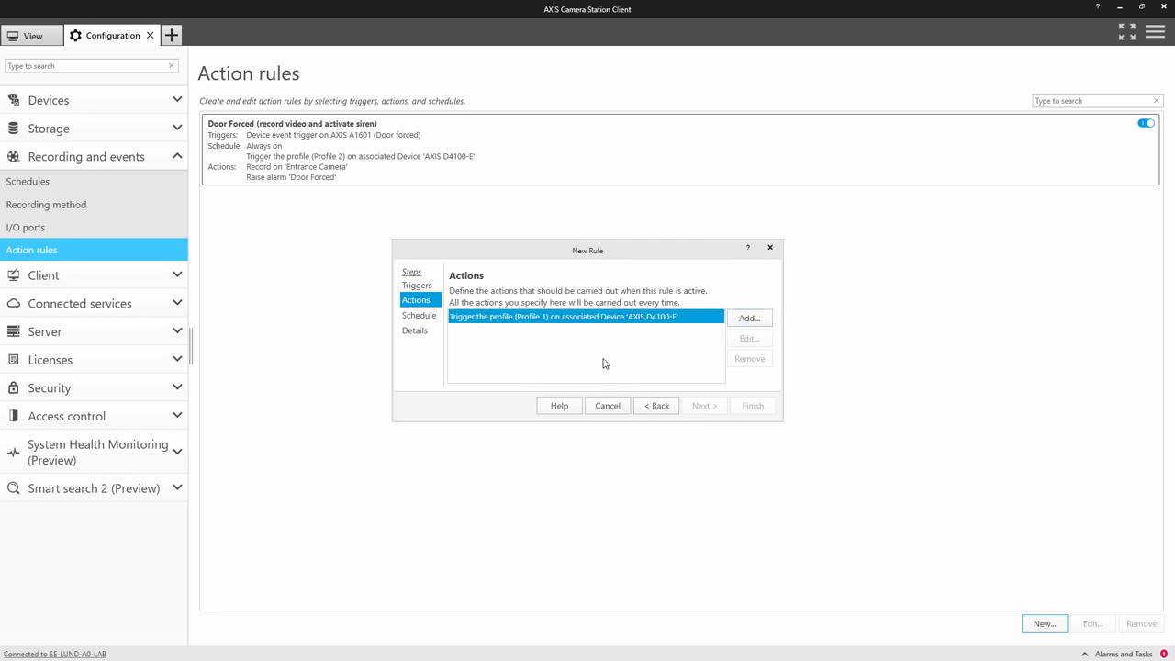
left_click(703, 405)
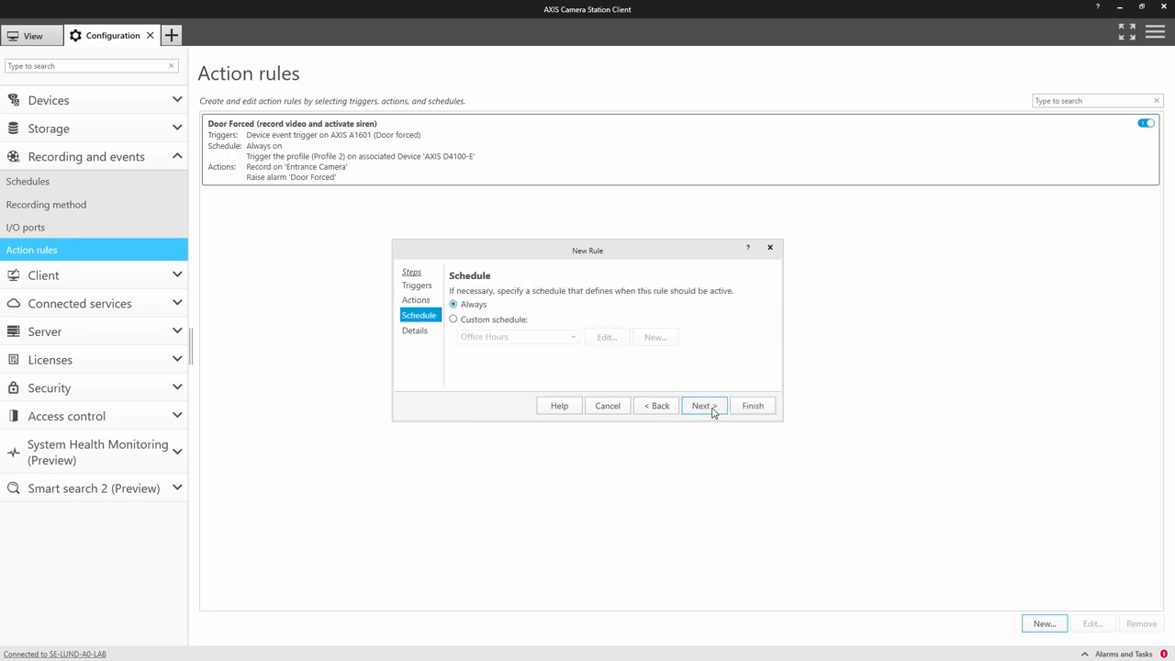
left_click(702, 406)
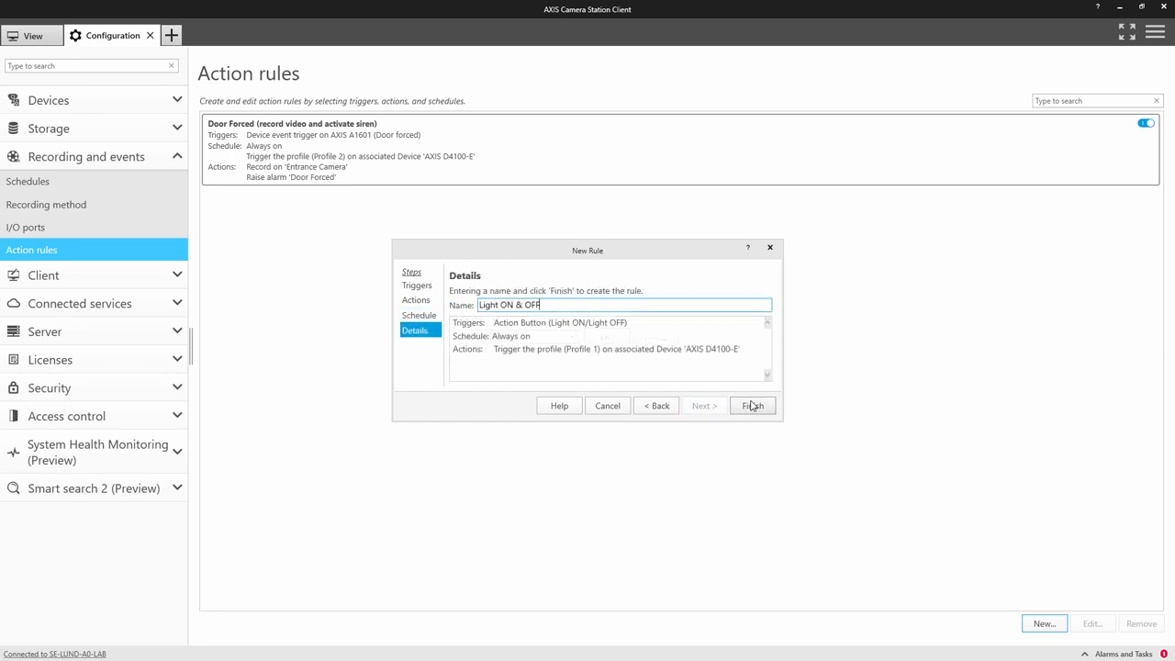
left_click(753, 406)
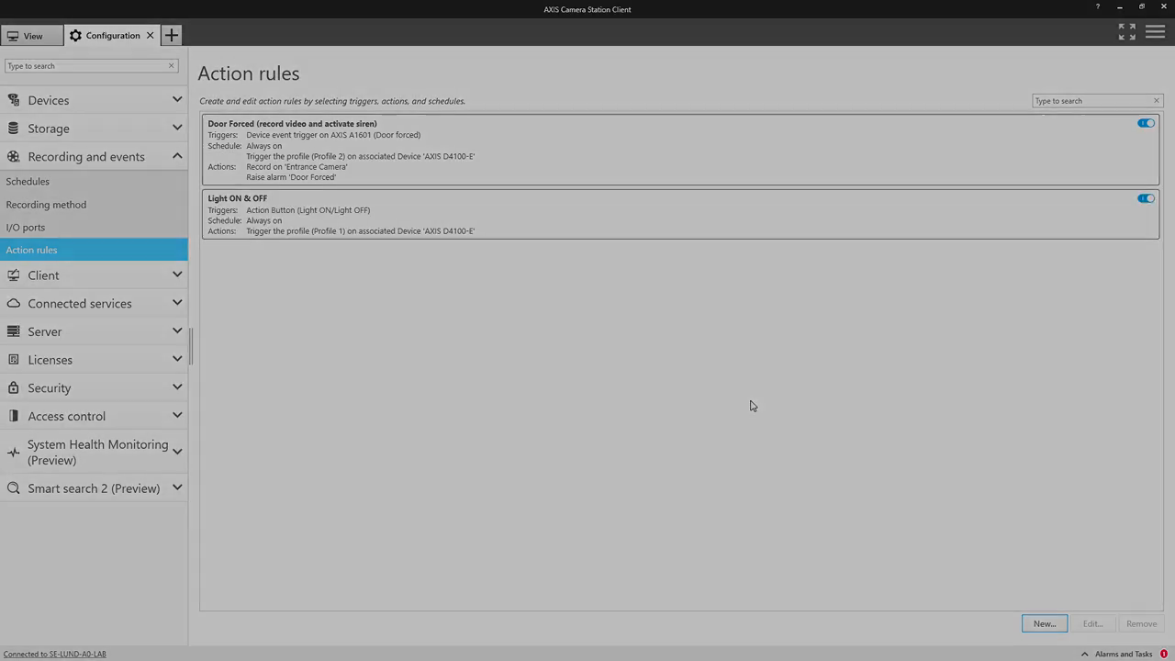
From the External map split view, watch the Door Forced alarm and go to its recording
right_click(51, 112)
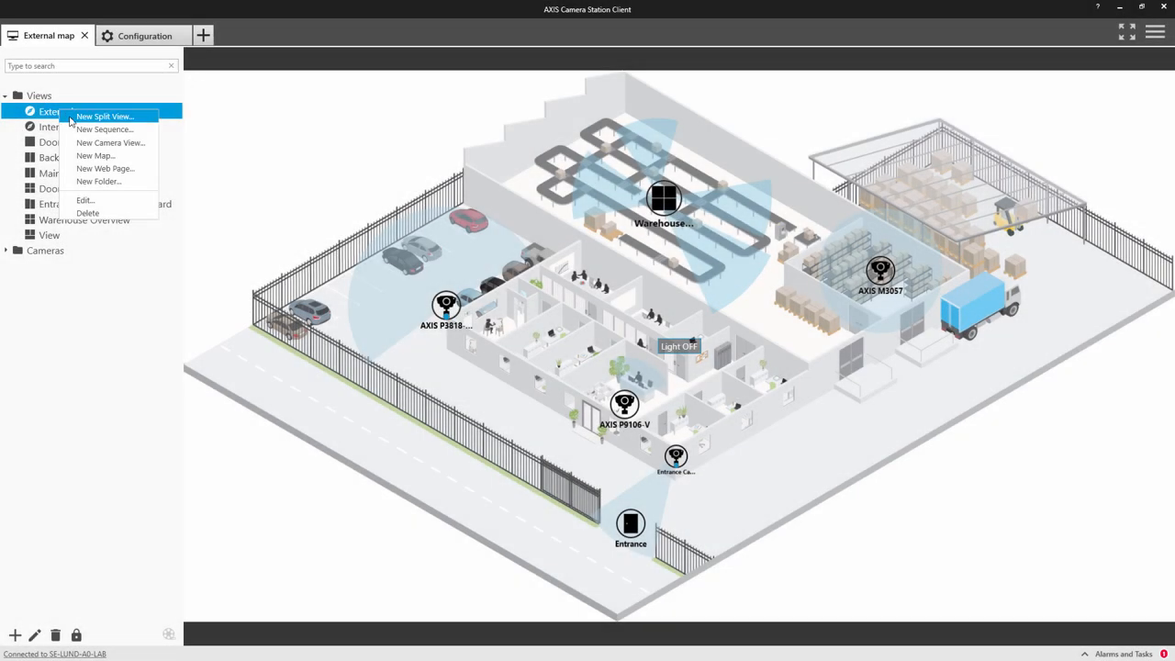
mouse_move(99, 182)
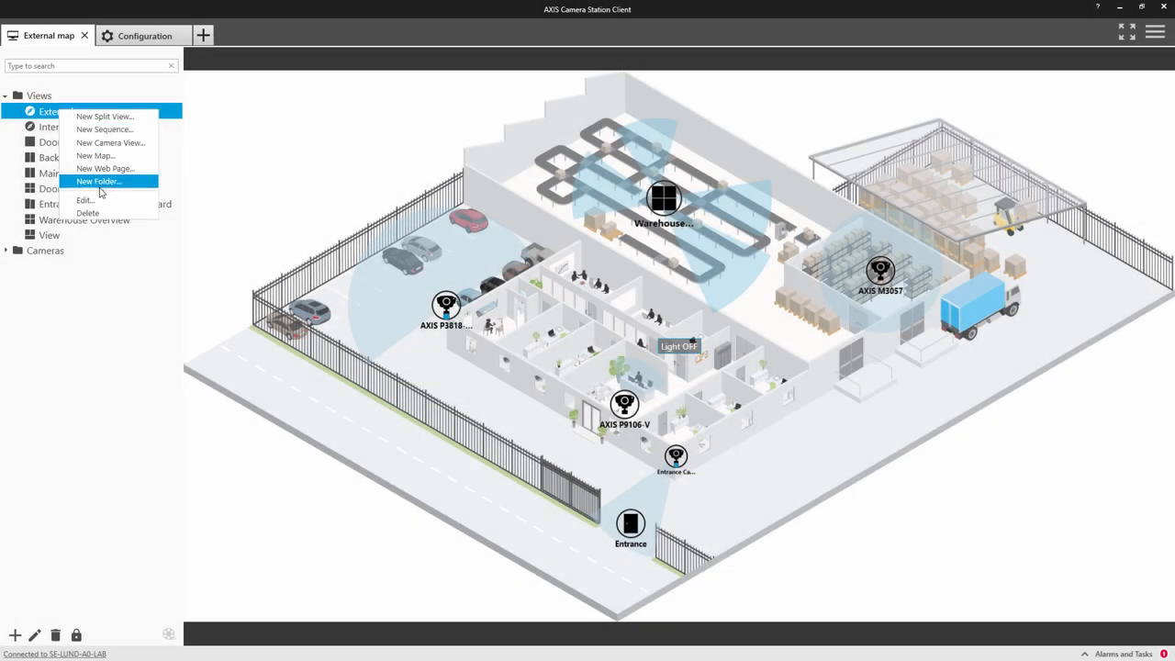
mouse_move(88, 200)
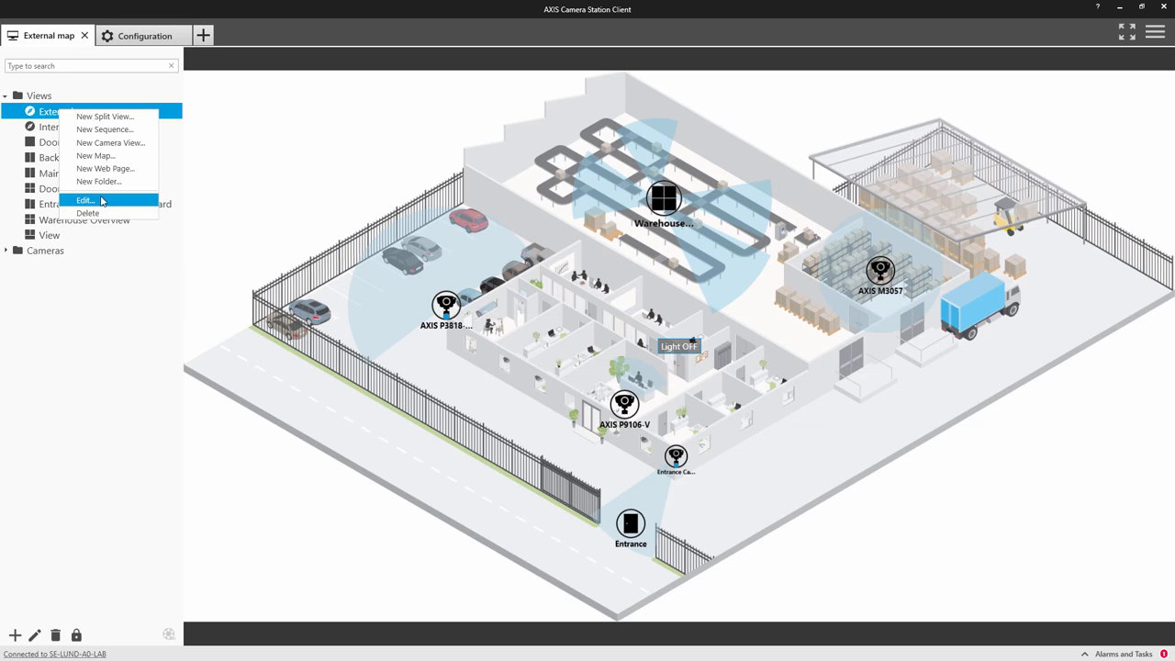
left_click(84, 200)
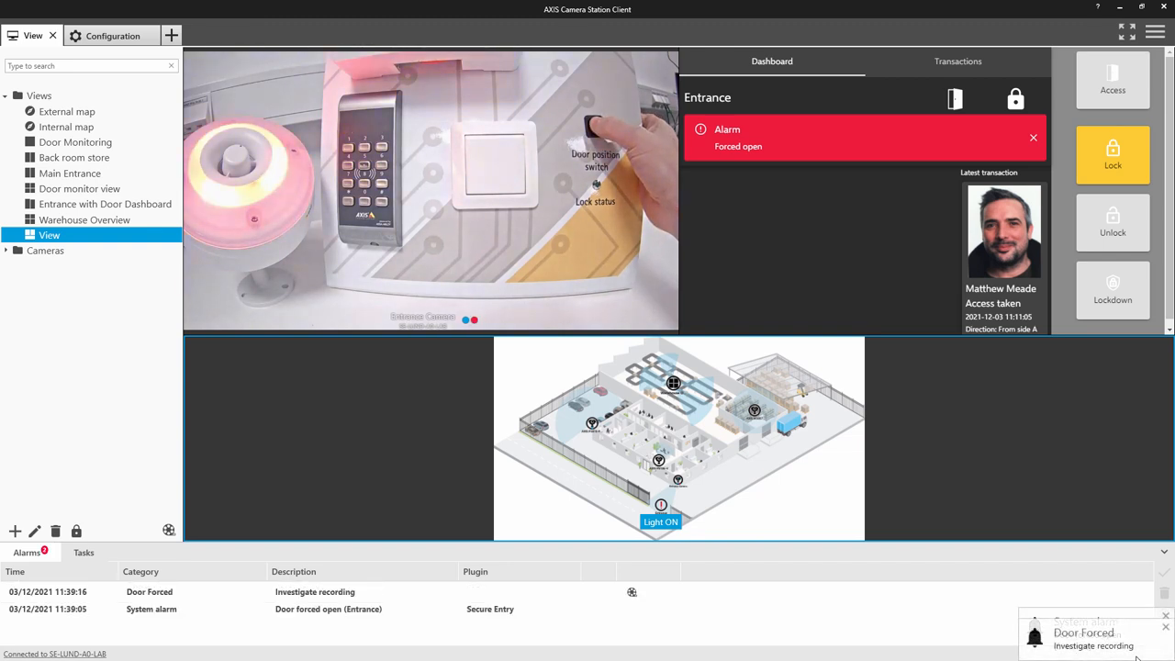
left_click(1032, 138)
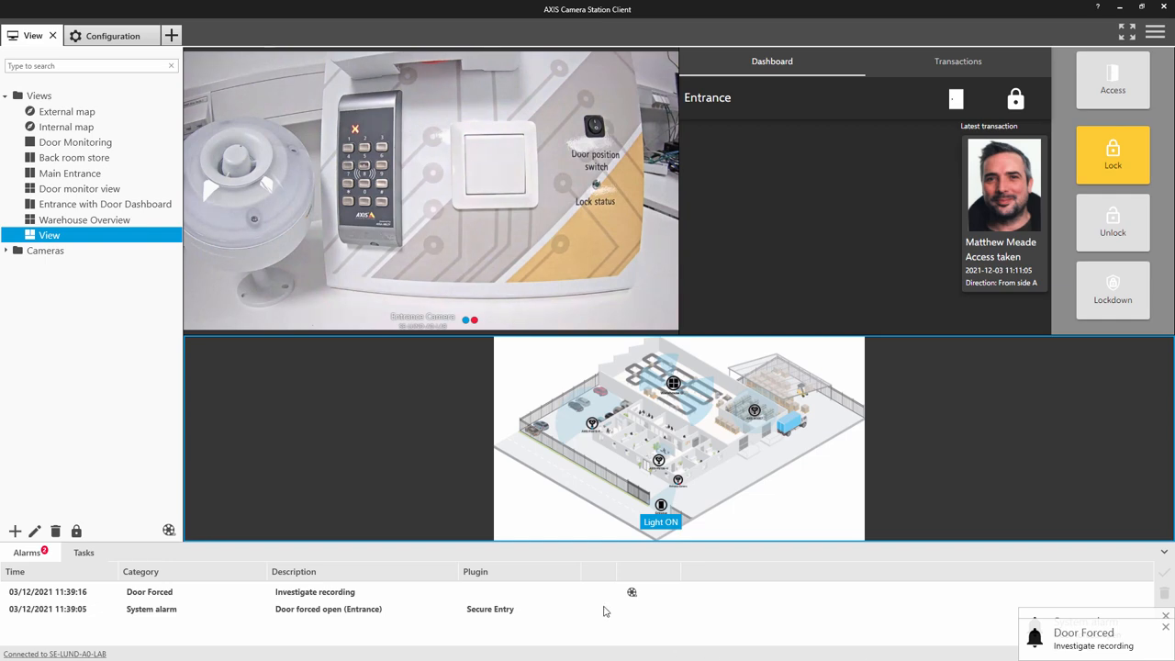
left_click(632, 591)
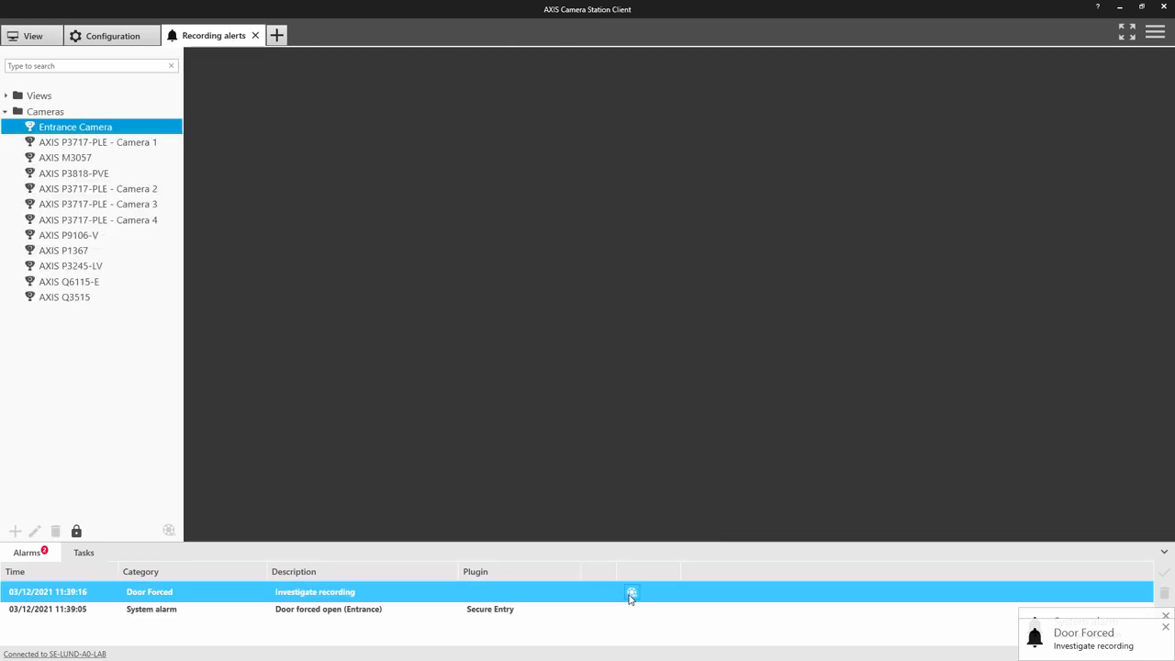
Play the Entrance Camera's Door Forced recording, then pause it
left_click(632, 591)
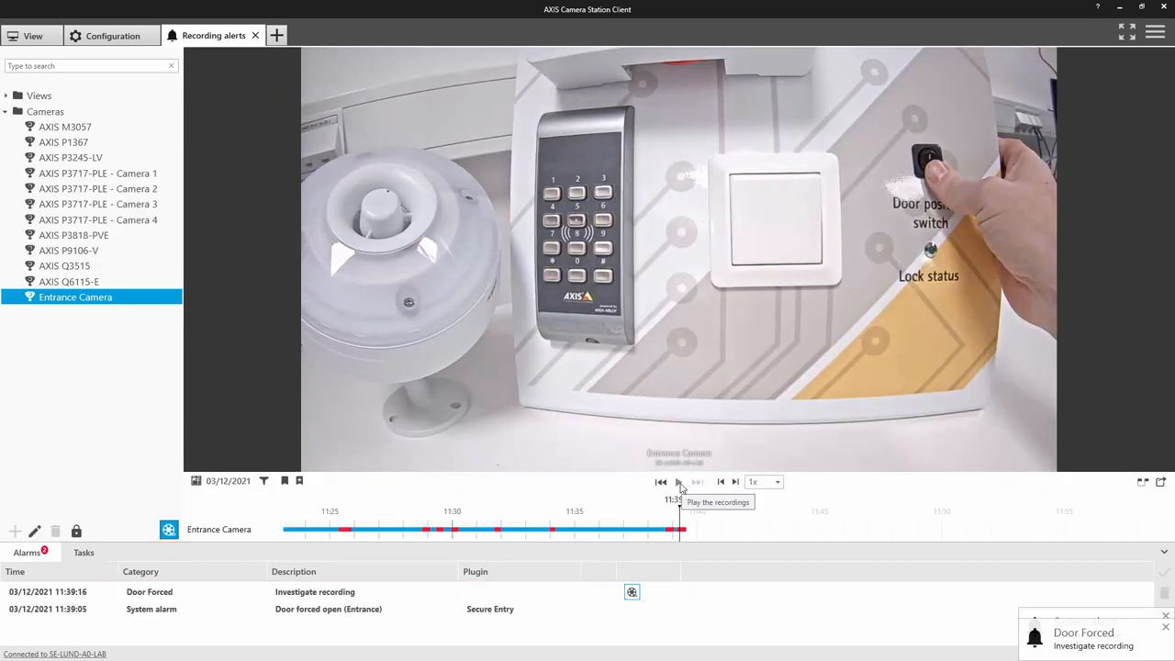
left_click(680, 481)
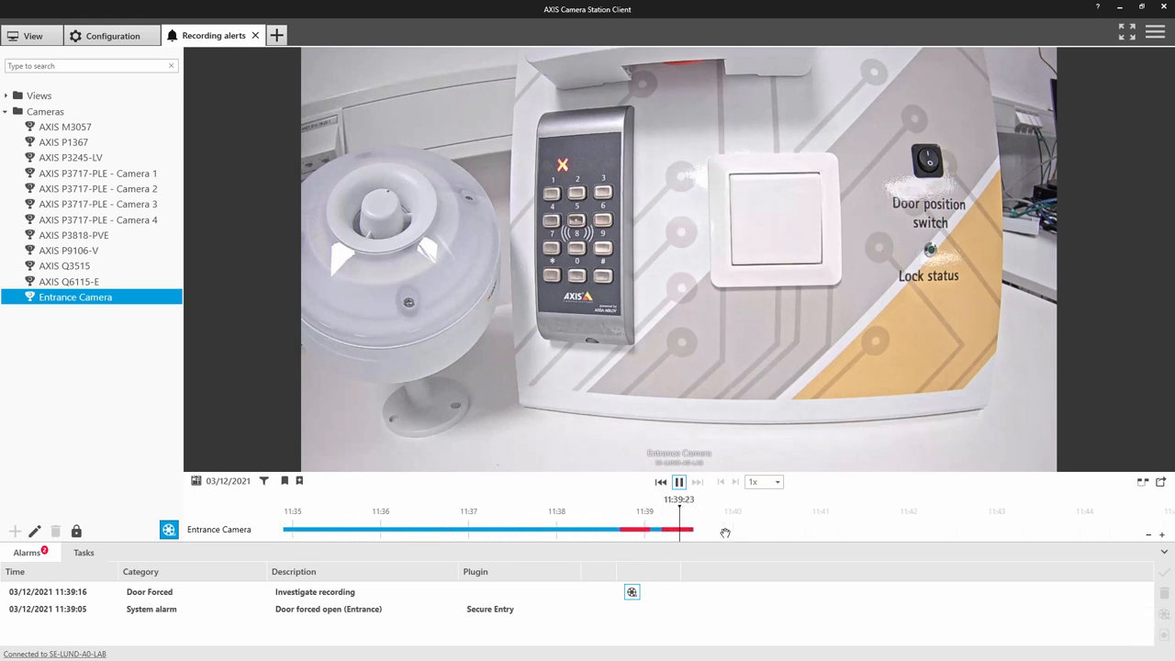
left_click(680, 481)
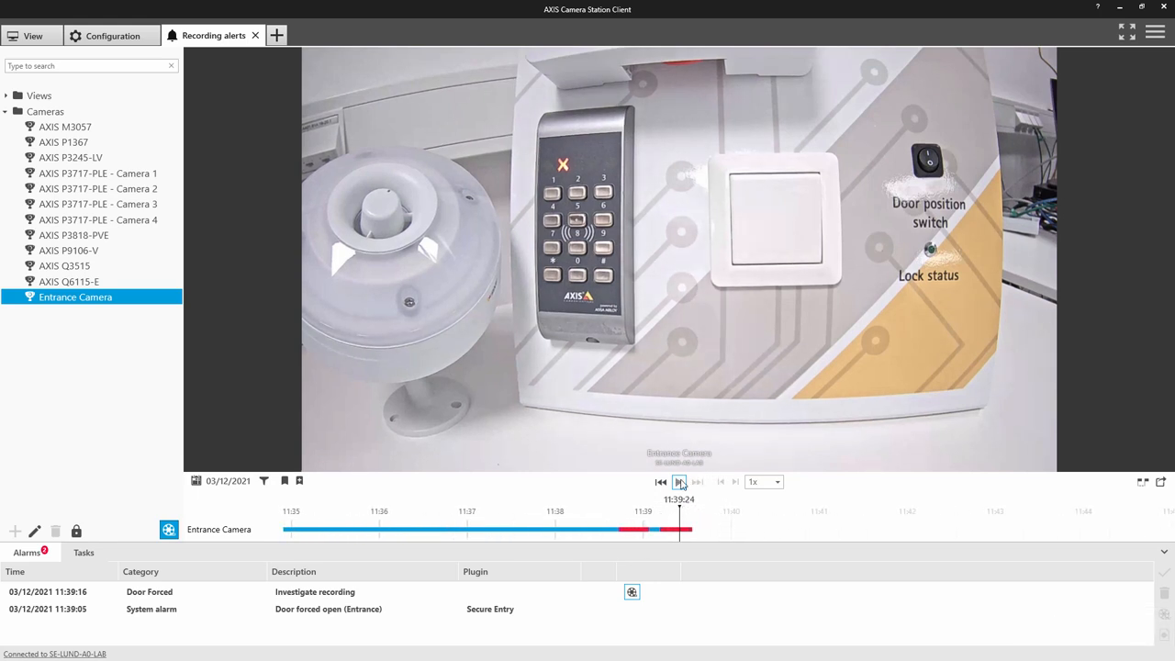